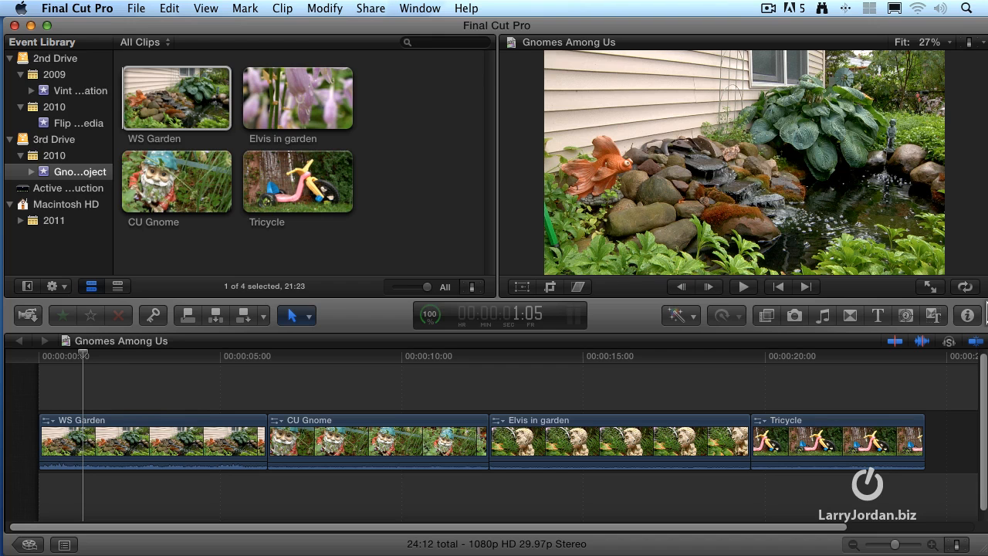
{"action": "mouse_move", "coordinate": [102, 8]}
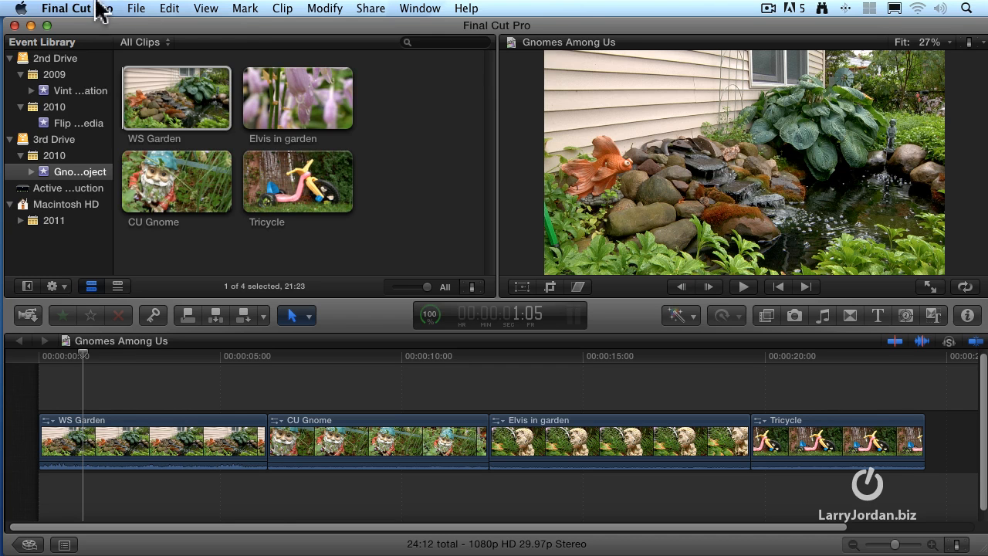
Open the Final Cut Pro menu to reach the Commands submenu
{"action": "left_click", "coordinate": [67, 9]}
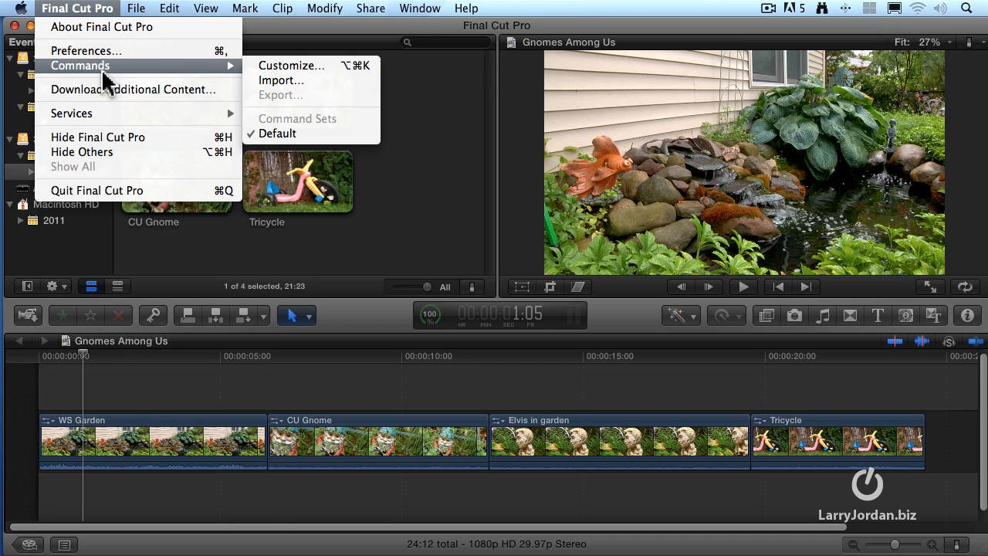
{"action": "mouse_move", "coordinate": [291, 65]}
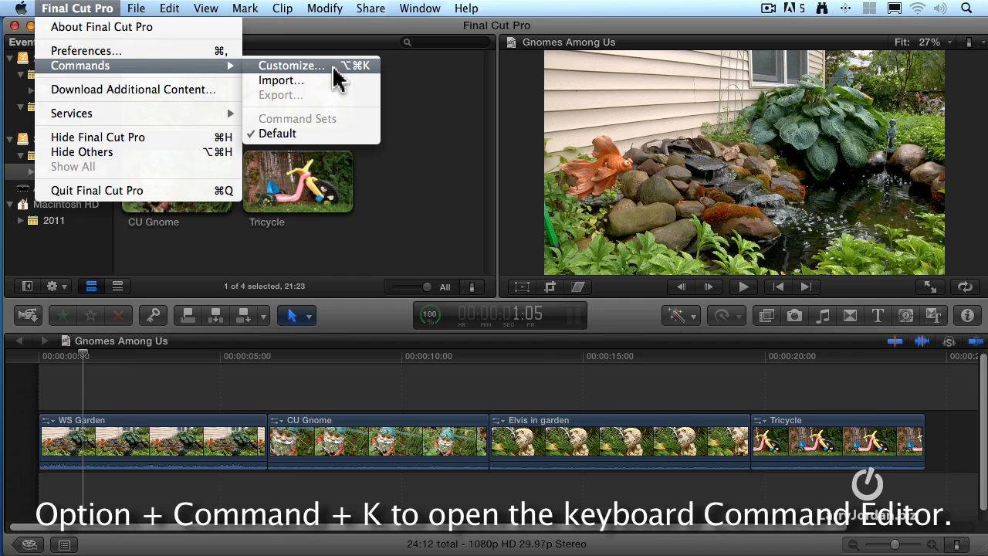
Open the Command Editor and filter to Editing, then Organization commands
{"action": "left_click", "coordinate": [292, 65]}
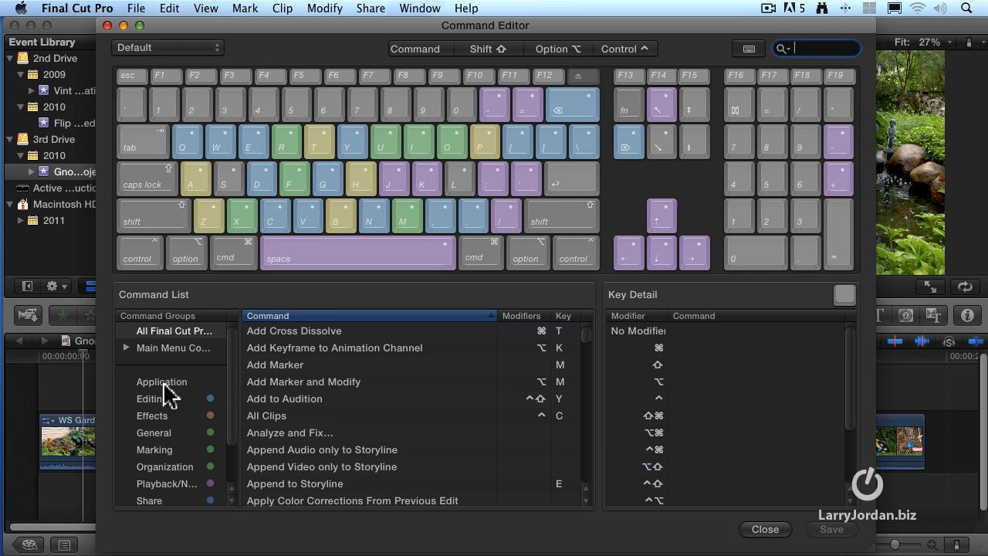
{"action": "left_click", "coordinate": [151, 398]}
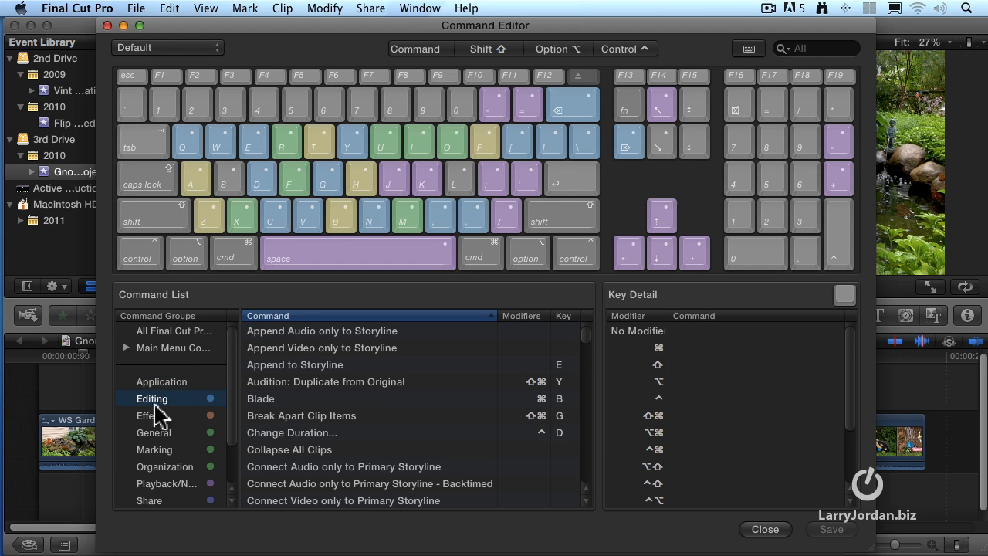
{"action": "mouse_move", "coordinate": [379, 371]}
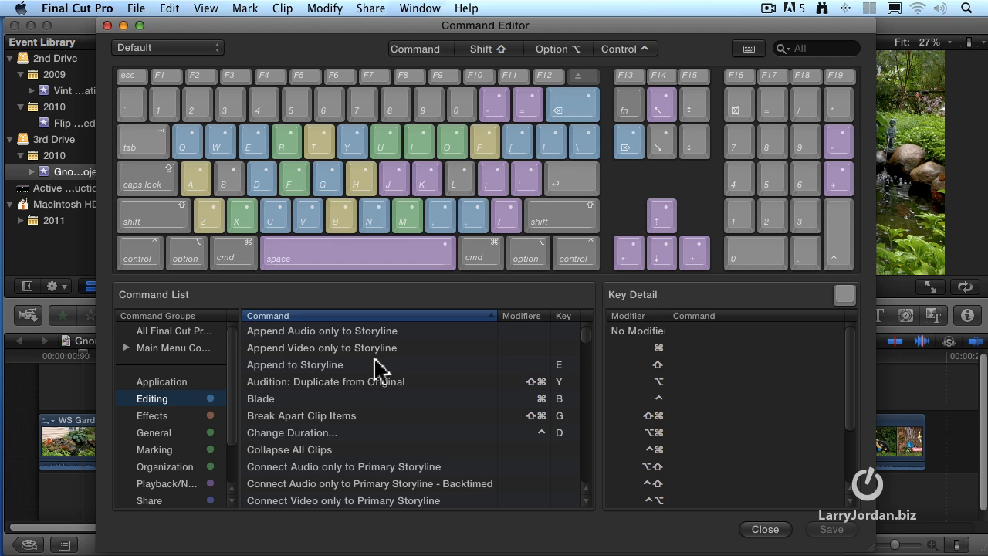
{"action": "scroll", "scroll_direction": "down", "scroll_amount": 3}
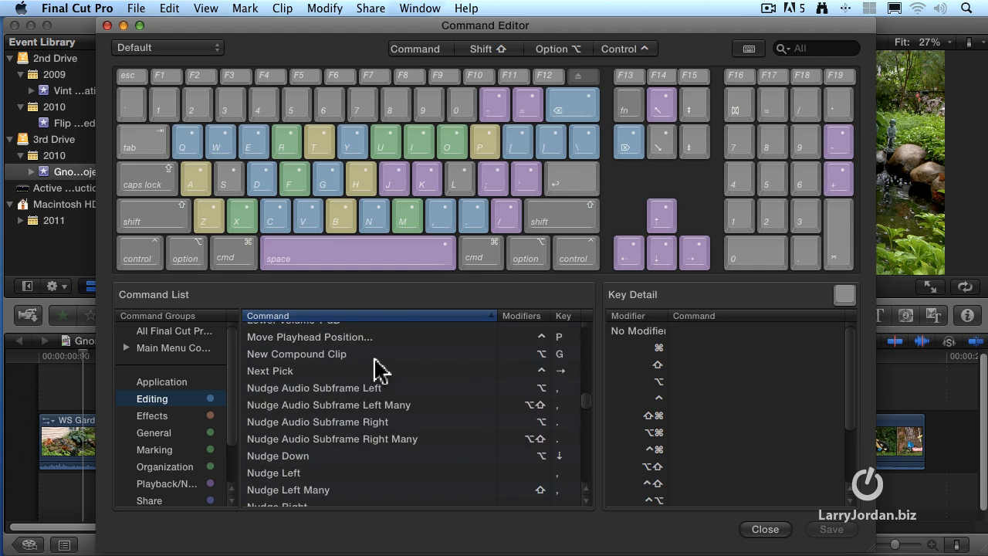
{"action": "scroll", "scroll_direction": "down", "scroll_amount": 3}
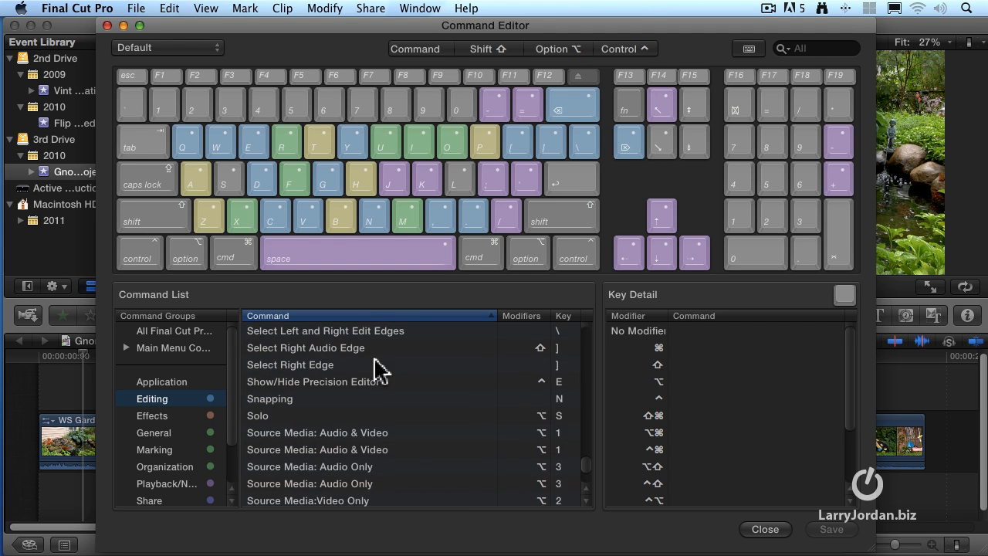
{"action": "scroll", "scroll_direction": "down", "scroll_amount": 3}
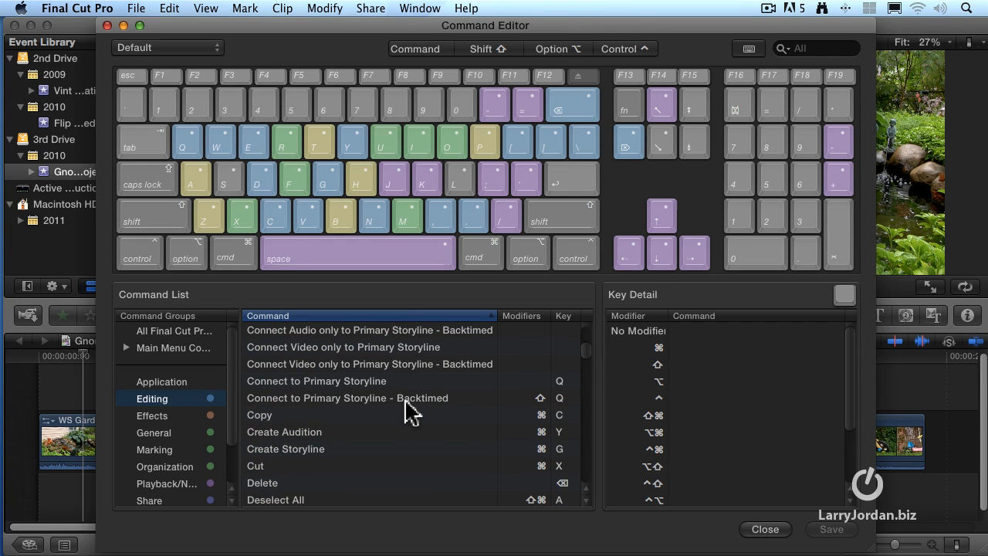
{"action": "left_click", "coordinate": [164, 466]}
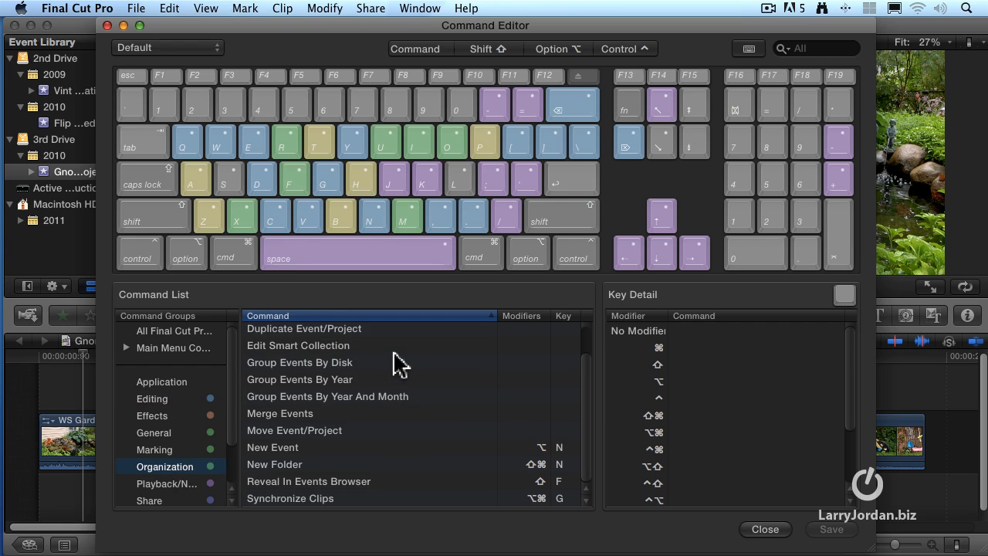
{"action": "mouse_move", "coordinate": [372, 382]}
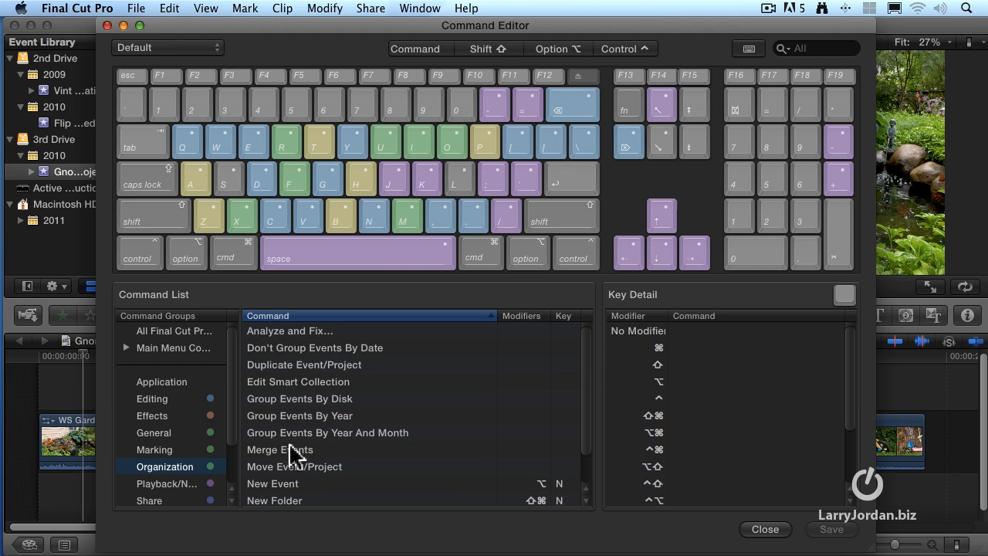
{"action": "mouse_move", "coordinate": [199, 456]}
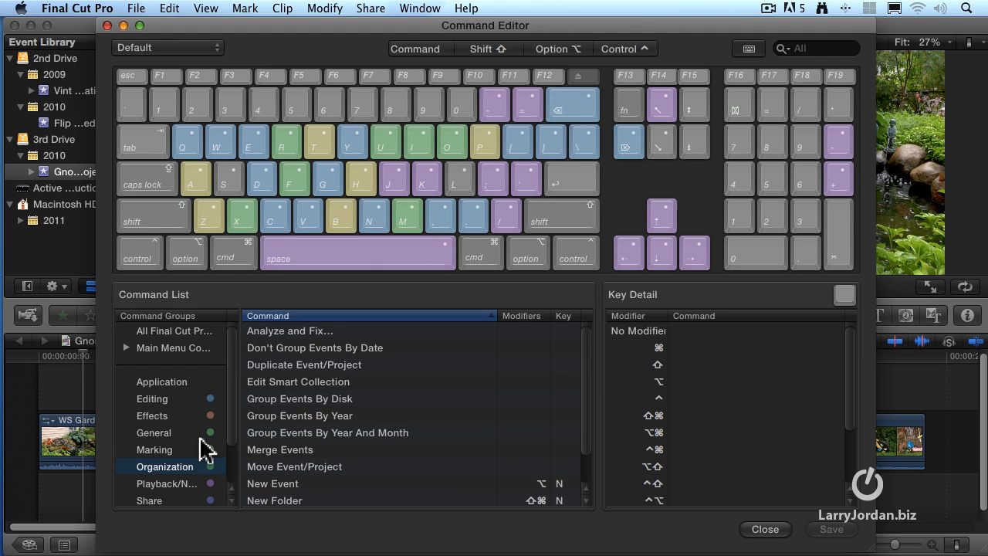
{"action": "mouse_move", "coordinate": [186, 473]}
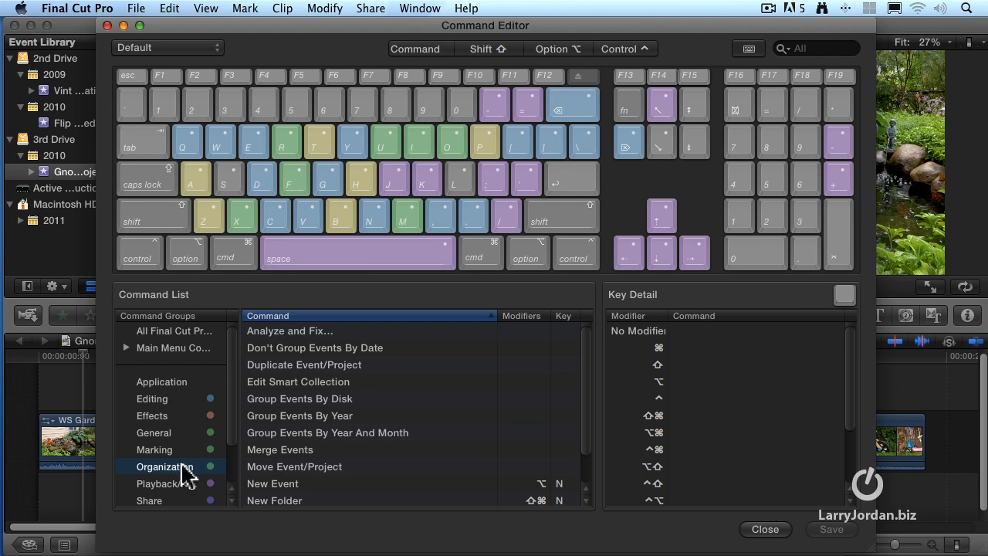
View the Playback/Navigation commands, then return to All Final Cut Pro Commands
{"action": "left_click", "coordinate": [162, 483]}
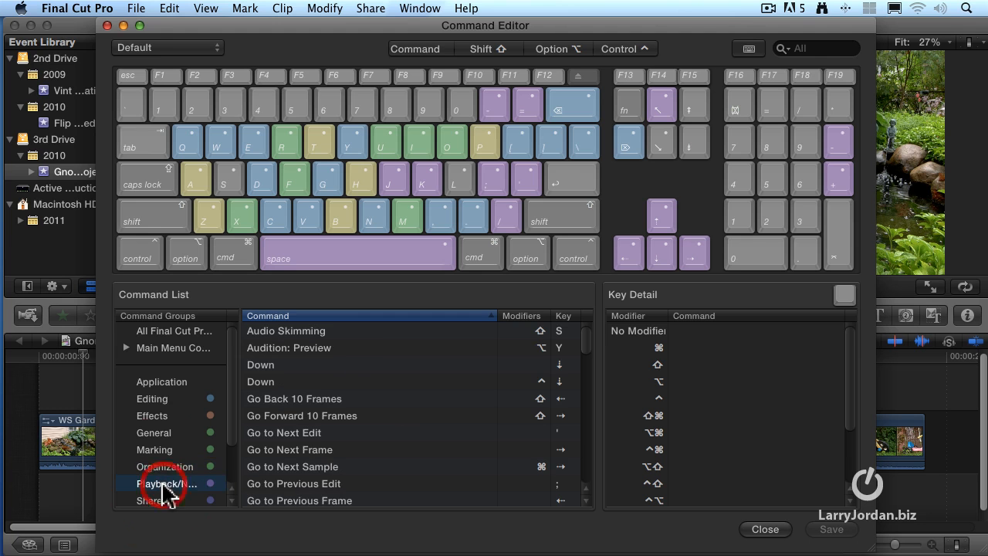
{"action": "left_click", "coordinate": [167, 484]}
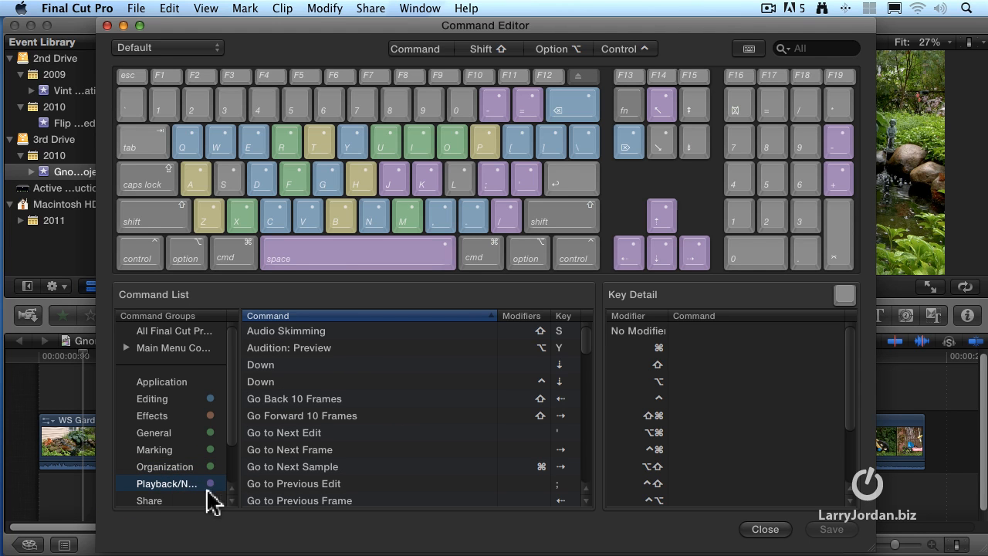
{"action": "mouse_move", "coordinate": [224, 456]}
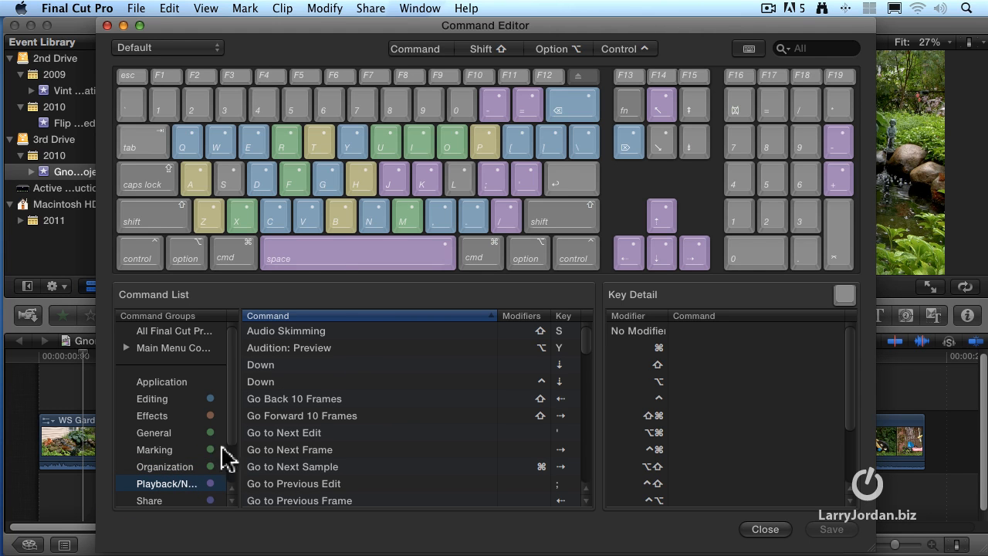
{"action": "mouse_move", "coordinate": [408, 243]}
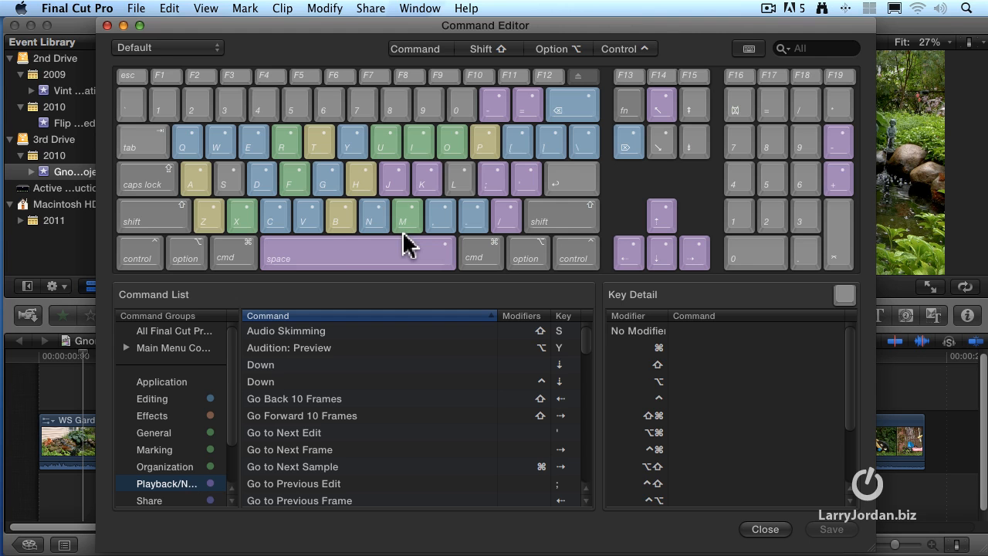
{"action": "mouse_move", "coordinate": [408, 247]}
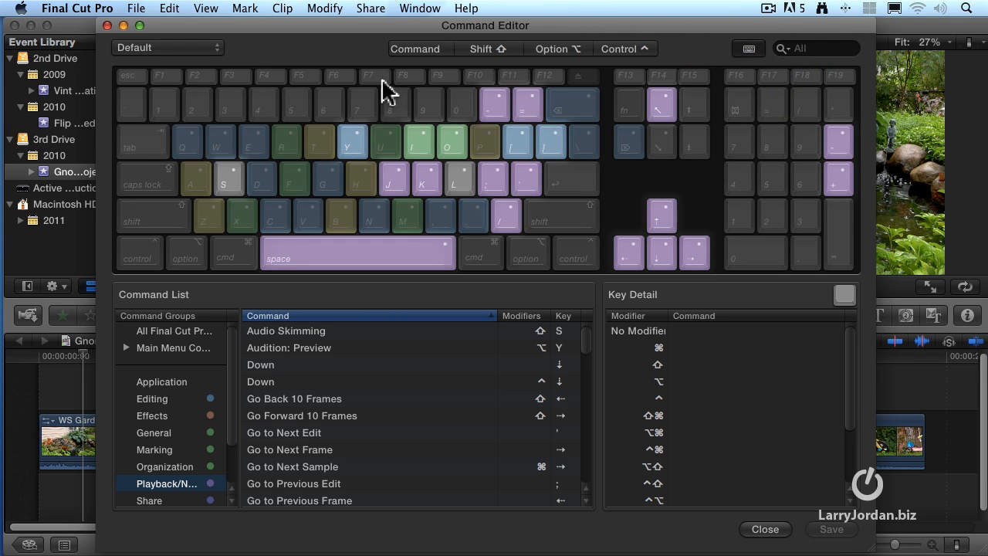
{"action": "mouse_move", "coordinate": [575, 224]}
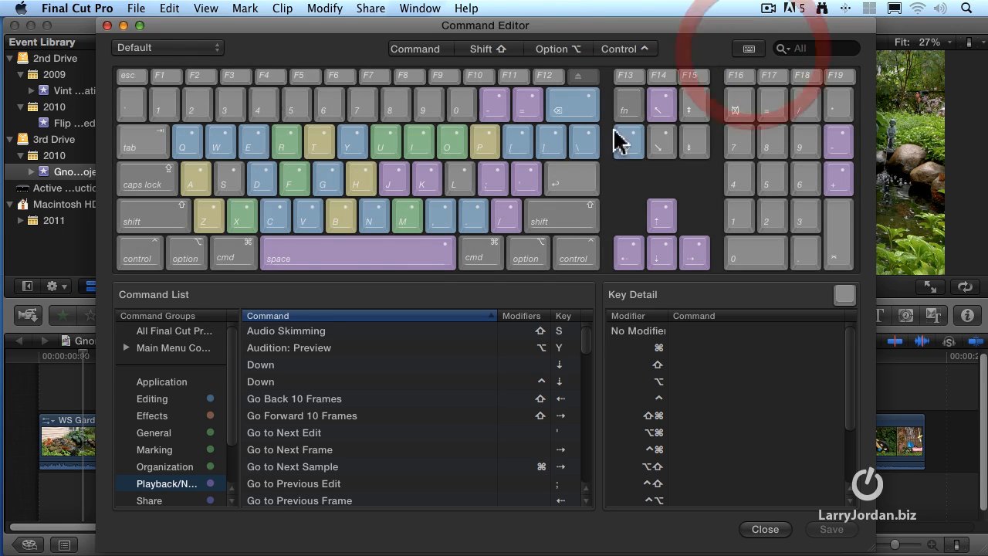
{"action": "left_click", "coordinate": [174, 332]}
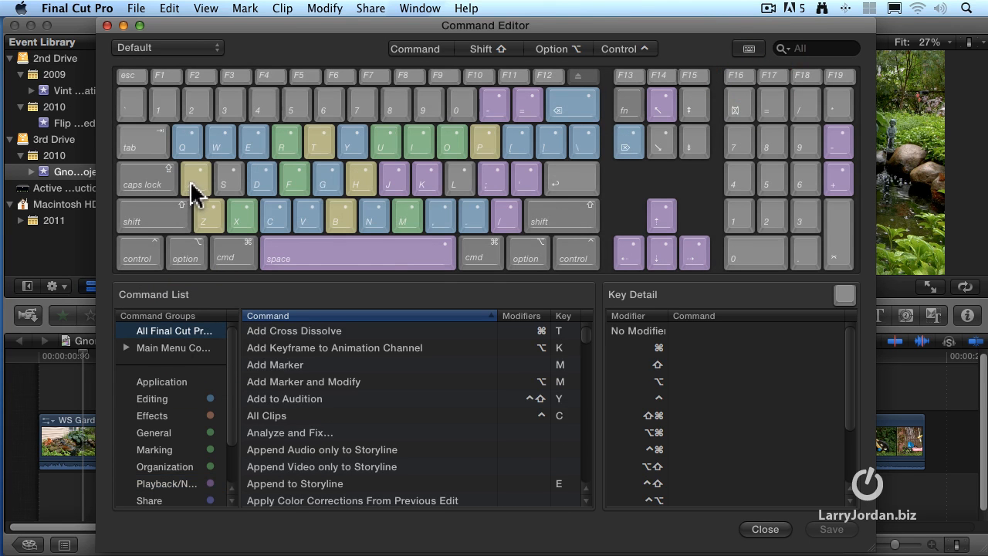
Inspect the A, Z and R key assignments in Key Detail
{"action": "left_click", "coordinate": [191, 179]}
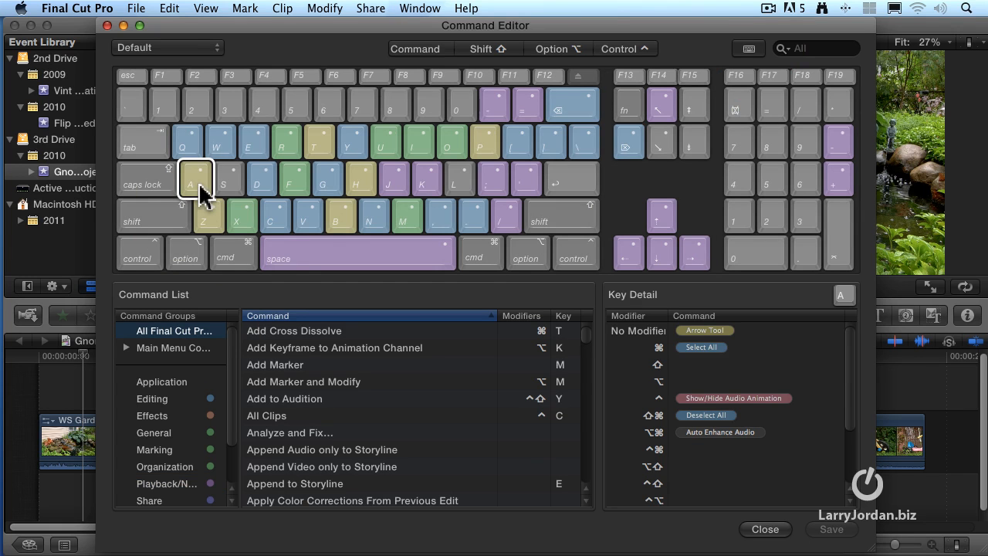
{"action": "mouse_move", "coordinate": [639, 309]}
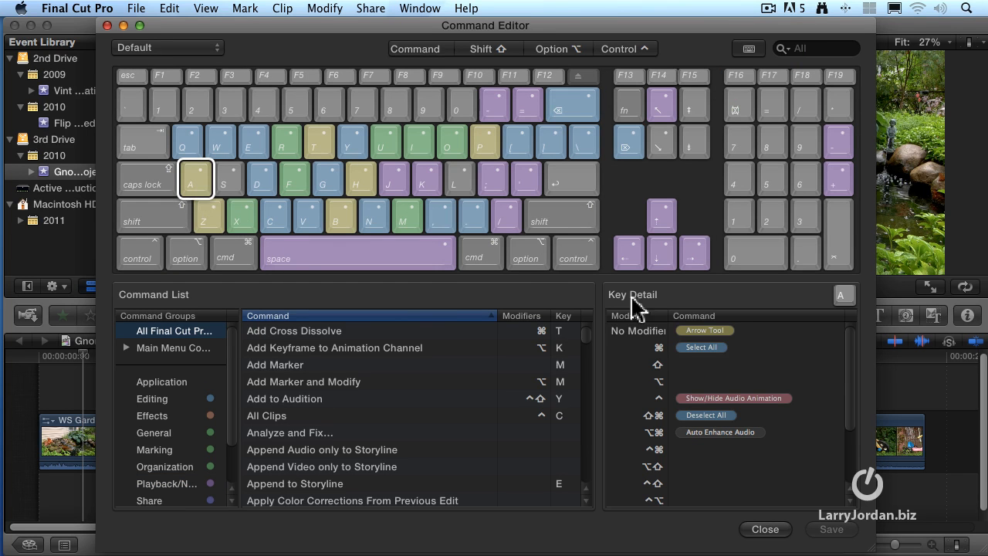
{"action": "mouse_move", "coordinate": [729, 356]}
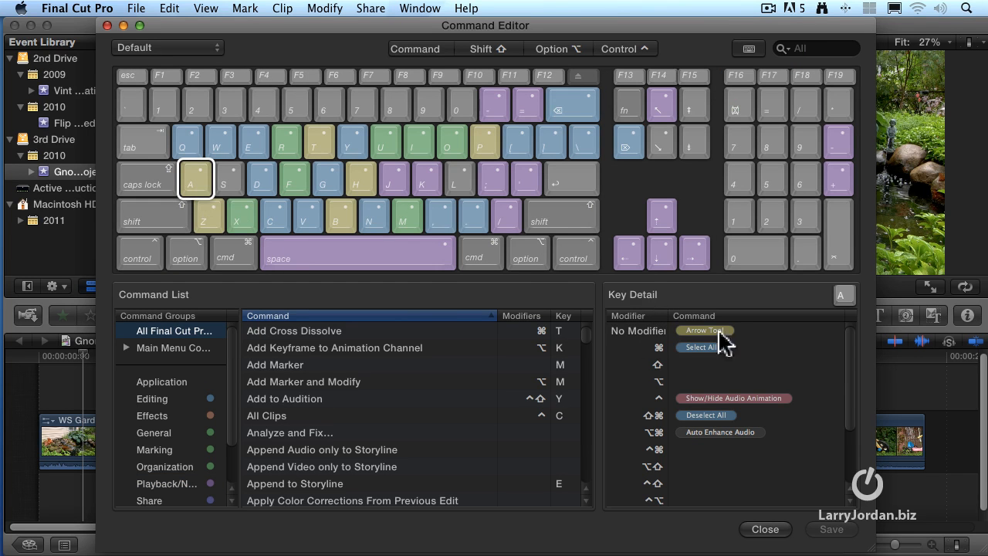
{"action": "mouse_move", "coordinate": [689, 354]}
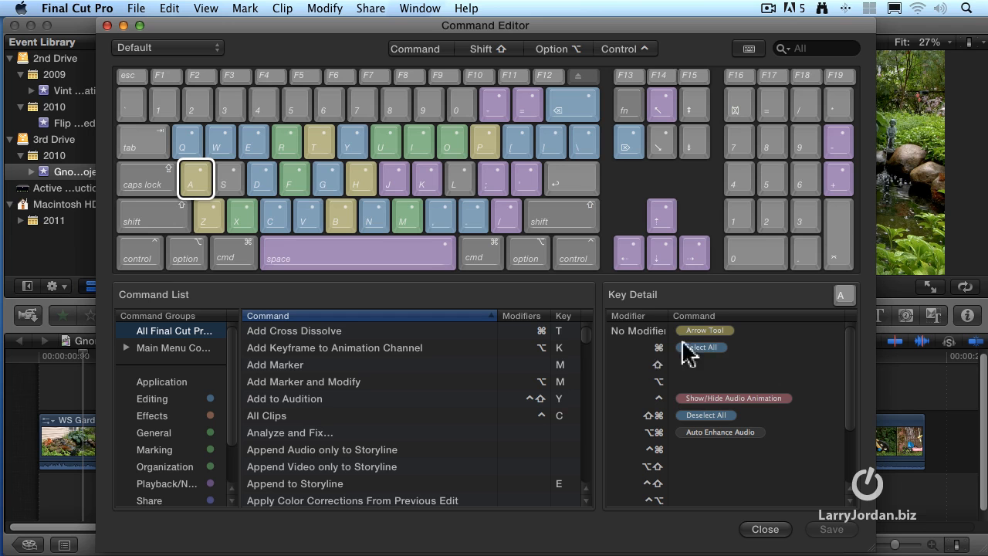
{"action": "mouse_move", "coordinate": [693, 364]}
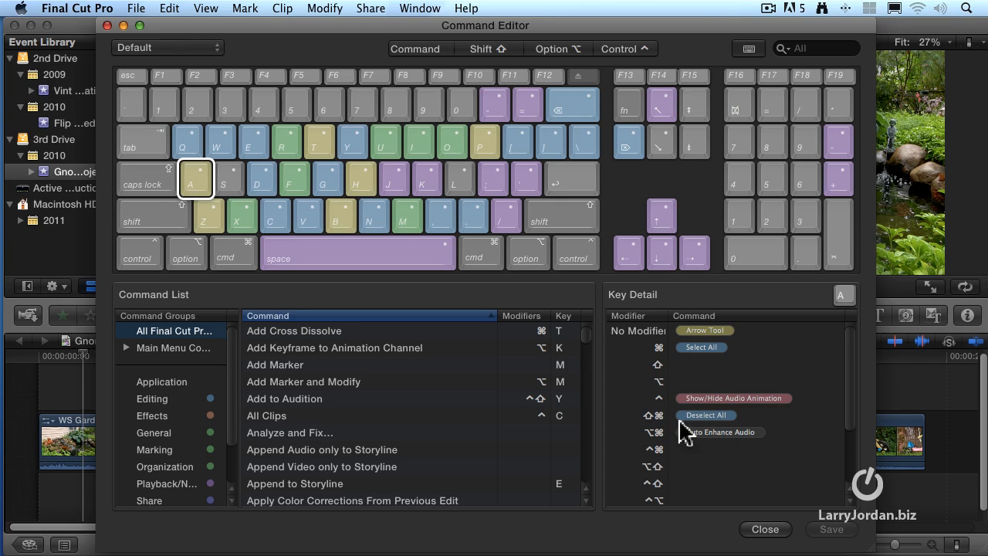
{"action": "mouse_move", "coordinate": [651, 448]}
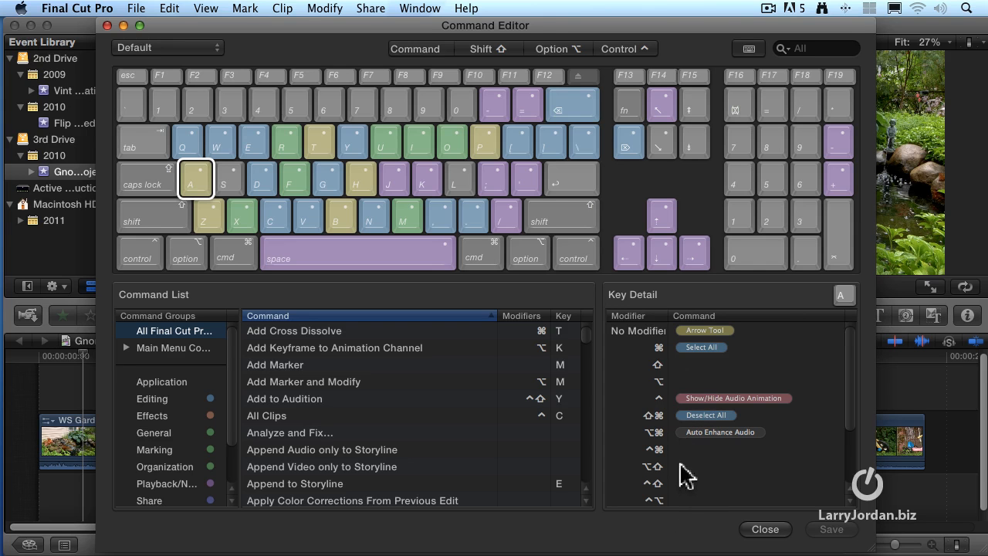
{"action": "mouse_move", "coordinate": [692, 465]}
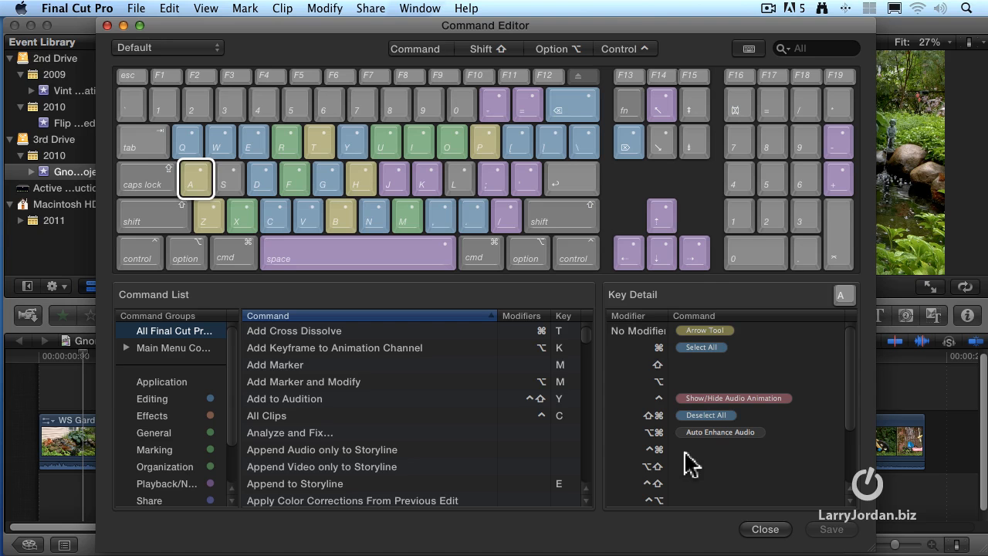
{"action": "mouse_move", "coordinate": [207, 223]}
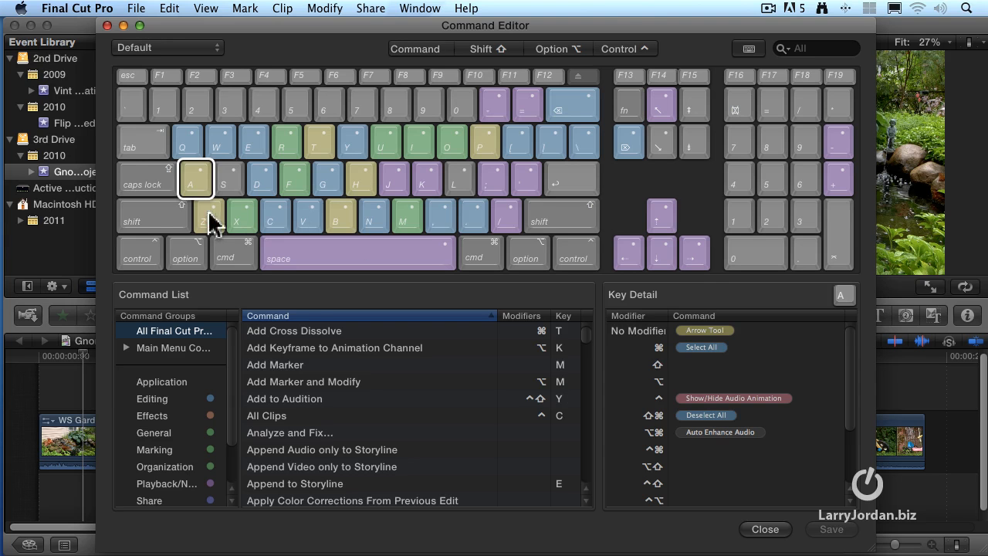
{"action": "left_click", "coordinate": [208, 214]}
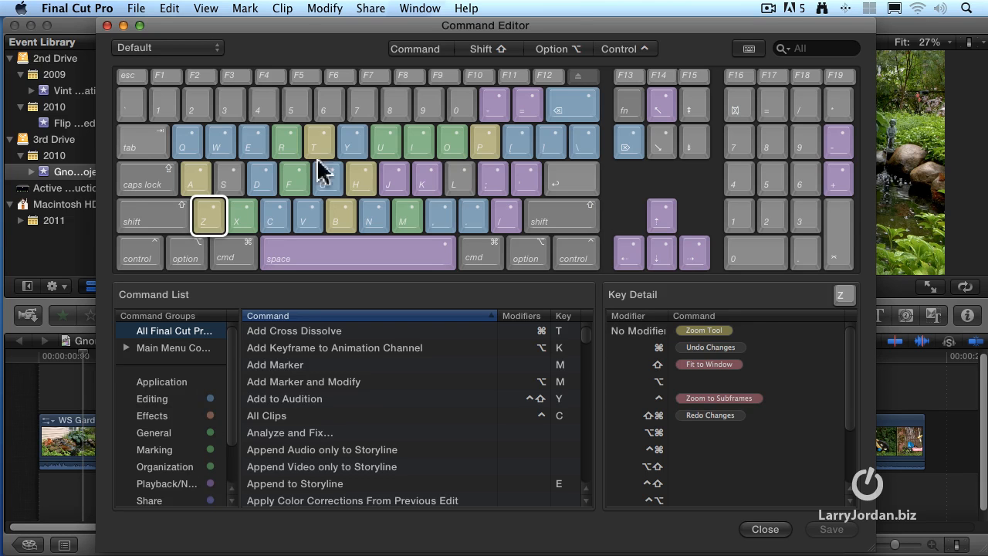
{"action": "left_click", "coordinate": [286, 141]}
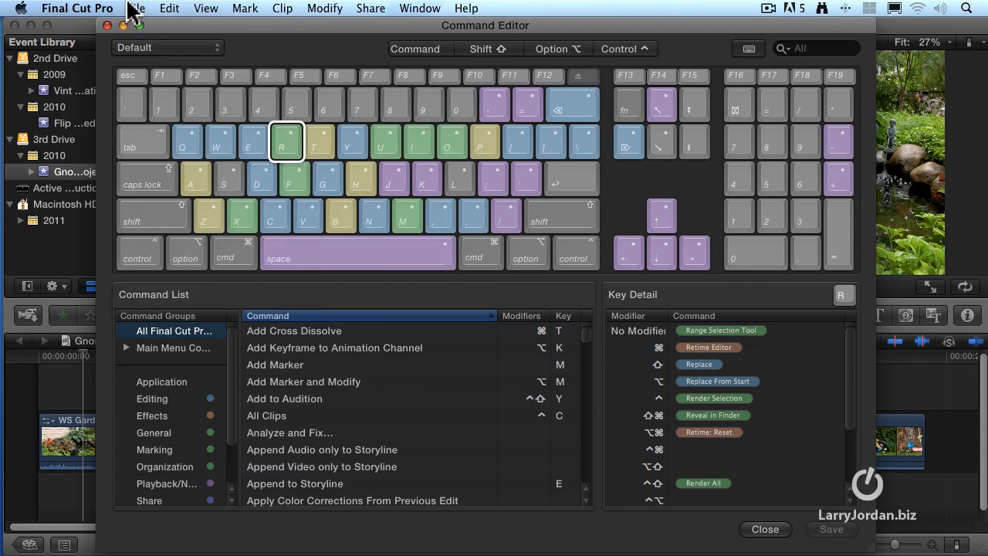
{"action": "left_click", "coordinate": [240, 9]}
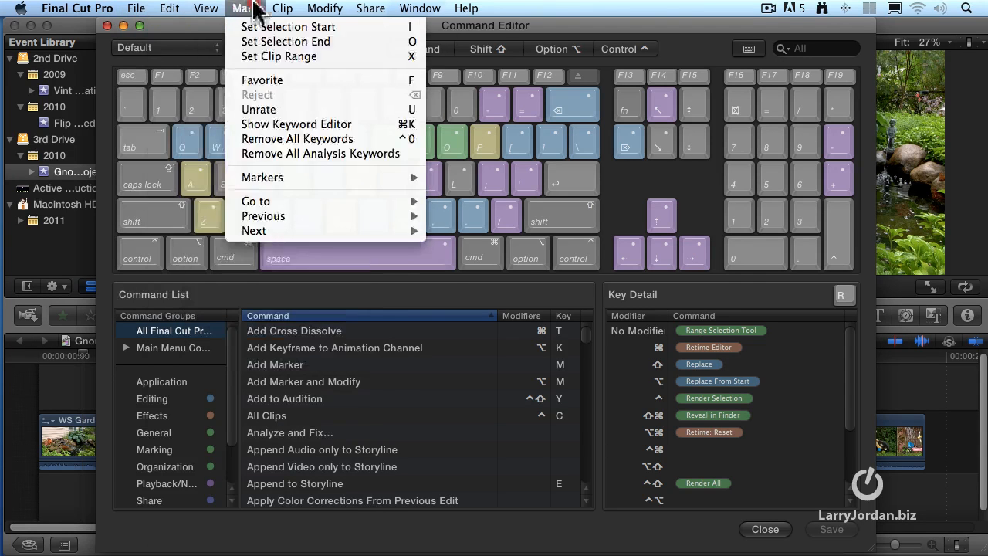
{"action": "left_click", "coordinate": [136, 9]}
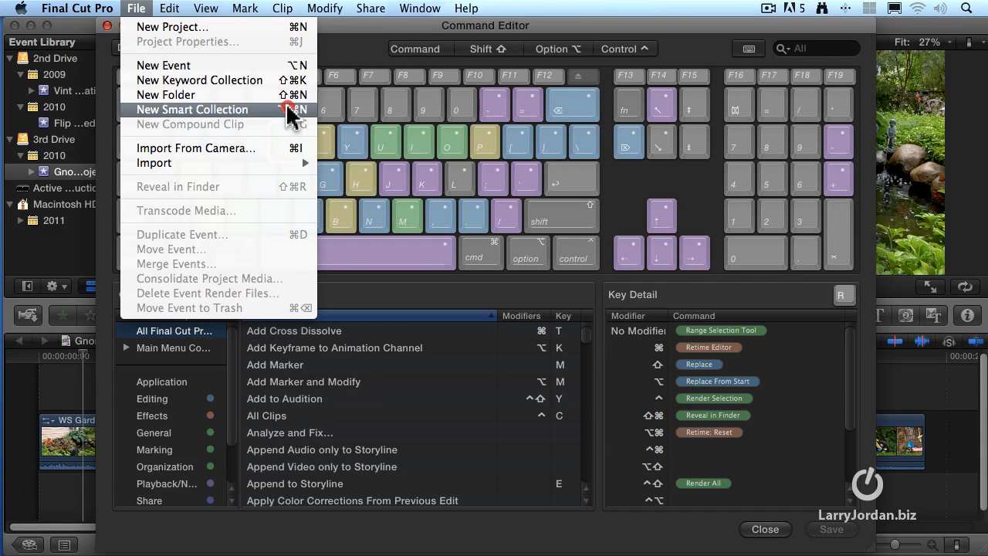
{"action": "mouse_move", "coordinate": [289, 132]}
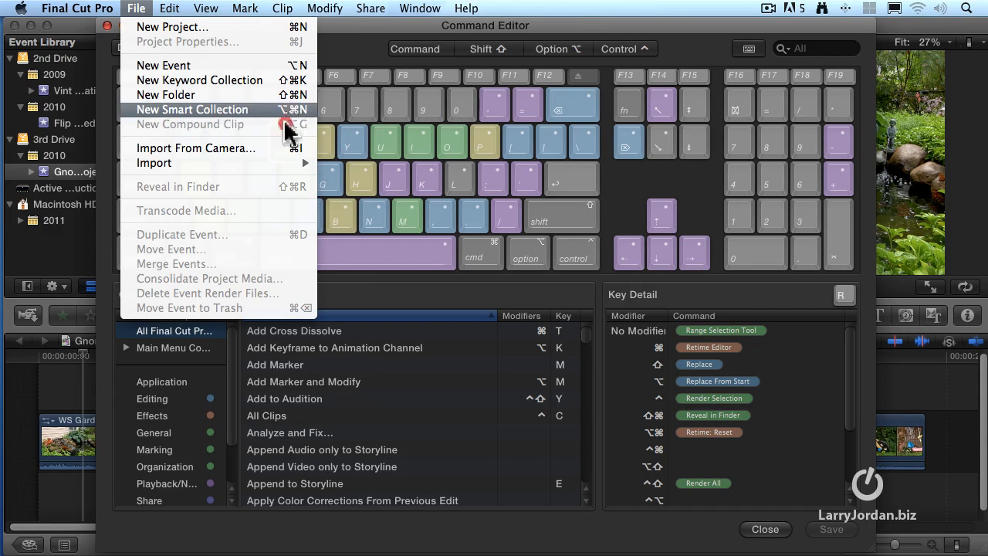
{"action": "mouse_move", "coordinate": [193, 254]}
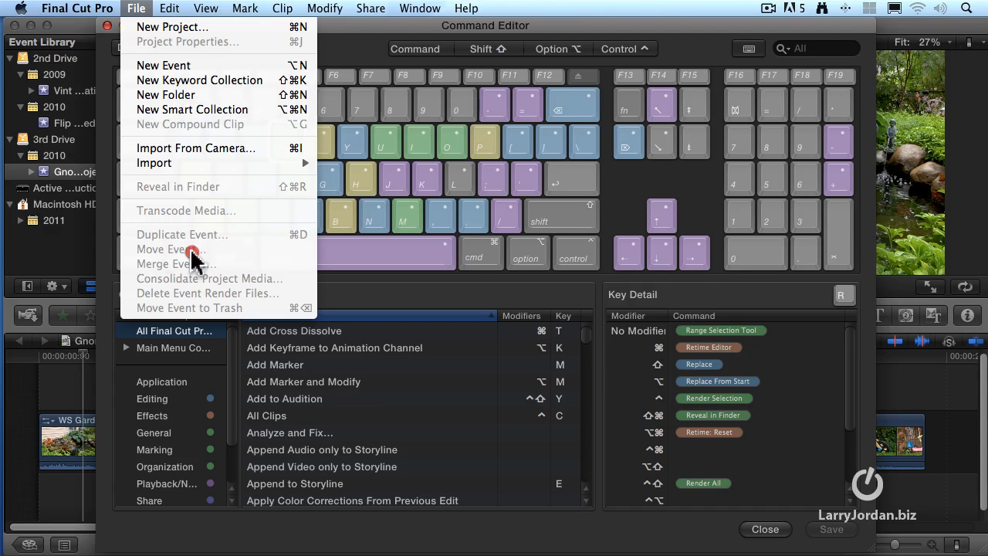
{"action": "mouse_move", "coordinate": [307, 253]}
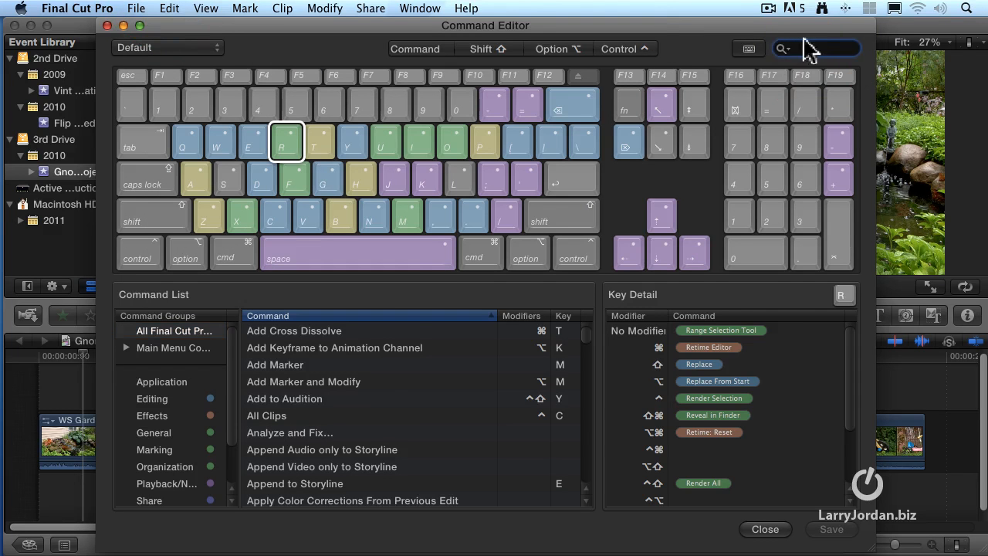
Search 'move' and select Move Event/Project to show its details
{"action": "type", "text": "move"}
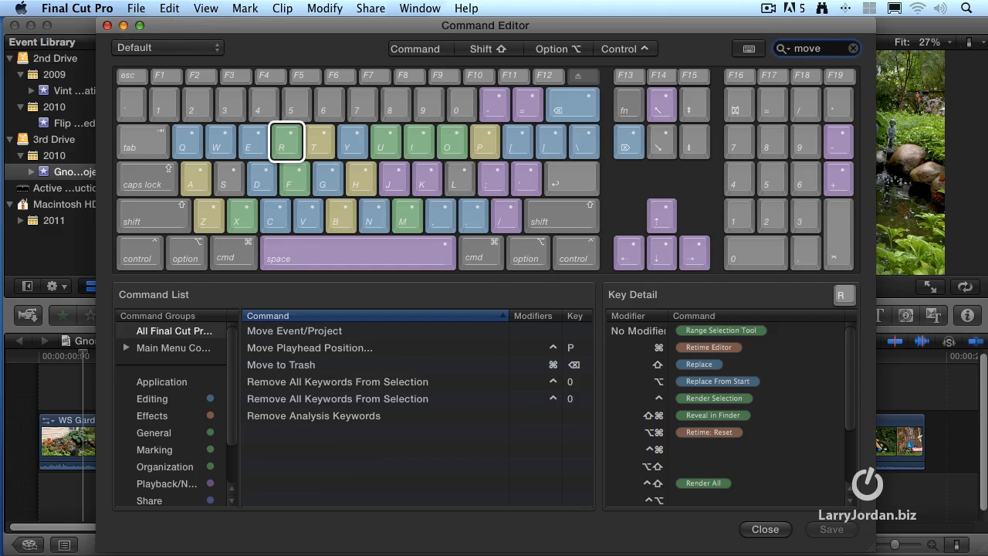
{"action": "left_click", "coordinate": [295, 330]}
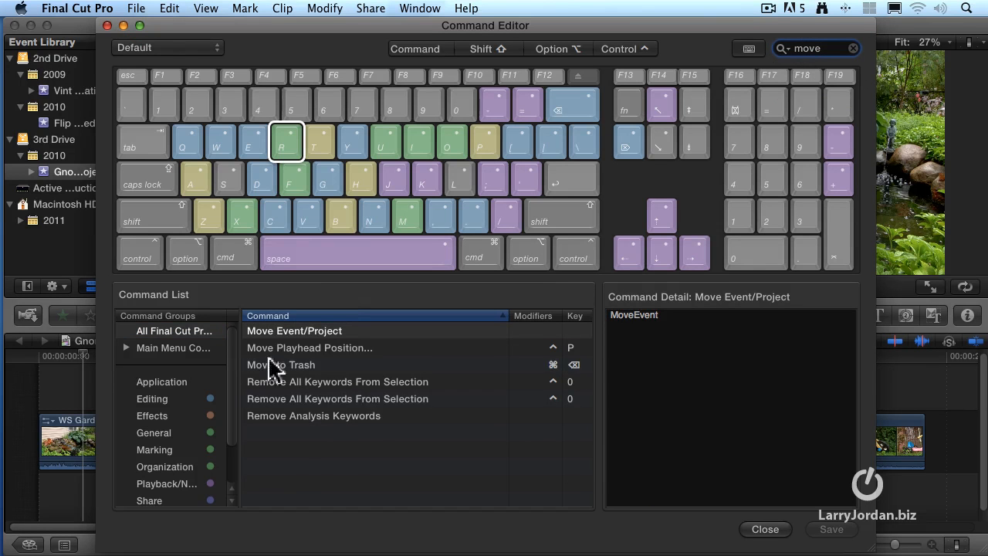
{"action": "mouse_move", "coordinate": [299, 439]}
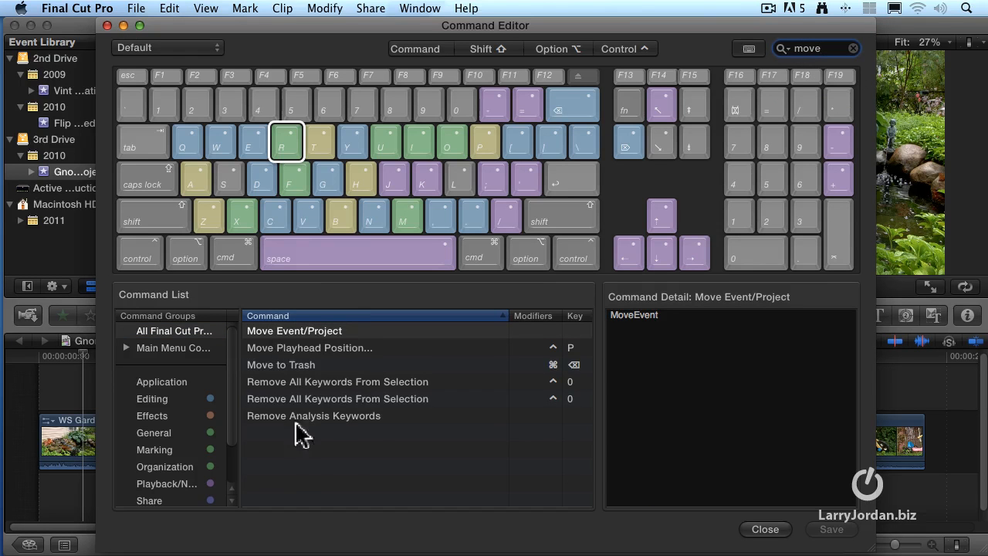
{"action": "mouse_move", "coordinate": [288, 376]}
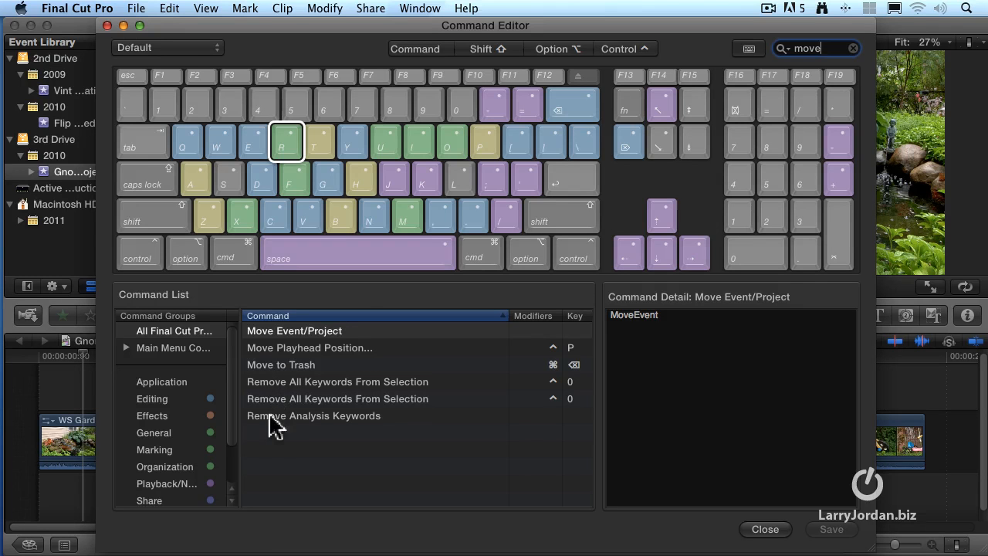
{"action": "mouse_move", "coordinate": [280, 438]}
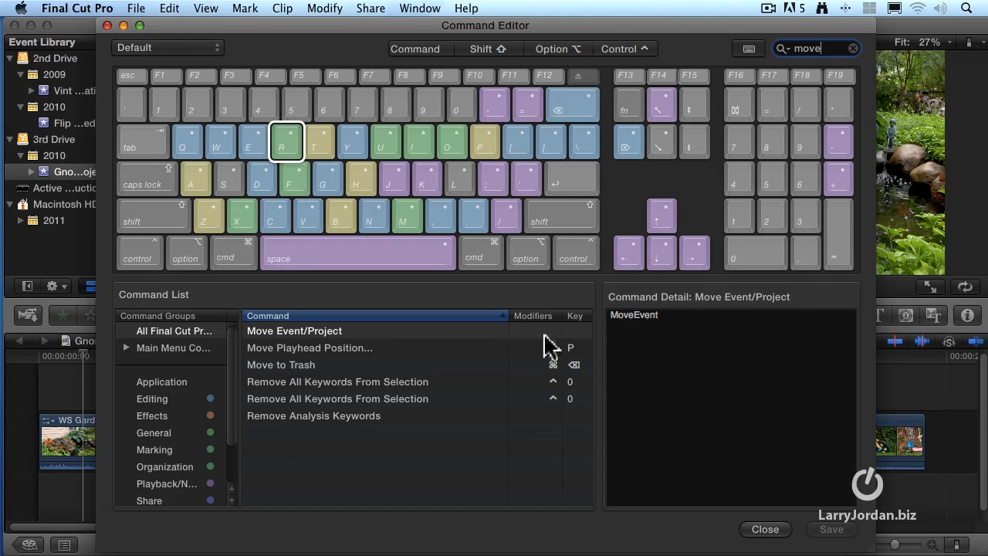
{"action": "mouse_move", "coordinate": [548, 350]}
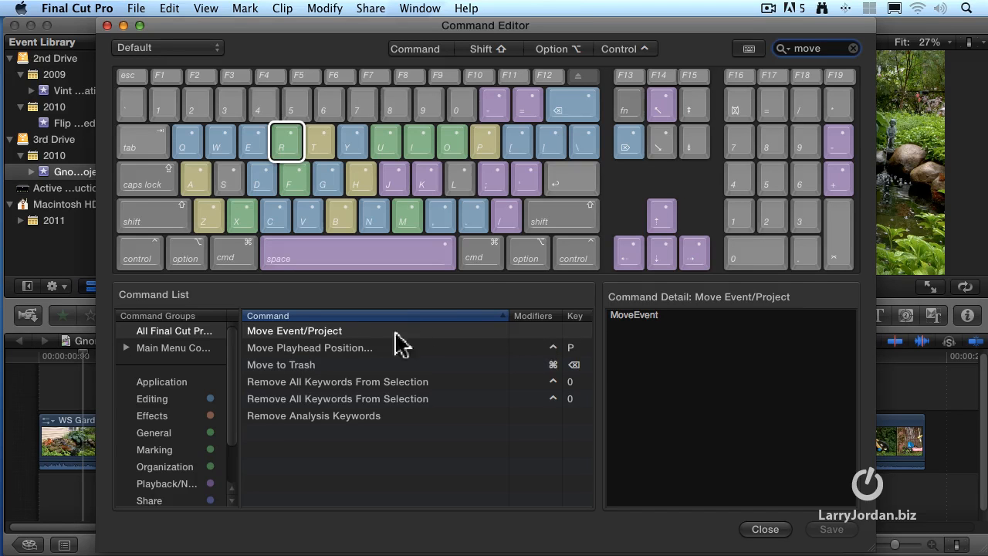
{"action": "mouse_move", "coordinate": [355, 340]}
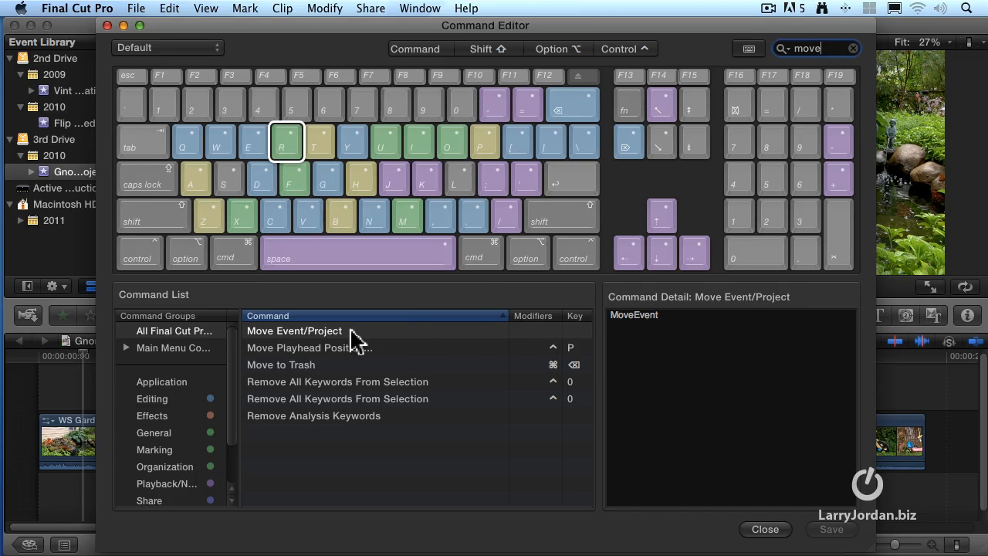
Reselect Move Event/Project and show the M key's assignments, like Add Marker and Minimize
{"action": "left_click", "coordinate": [406, 214]}
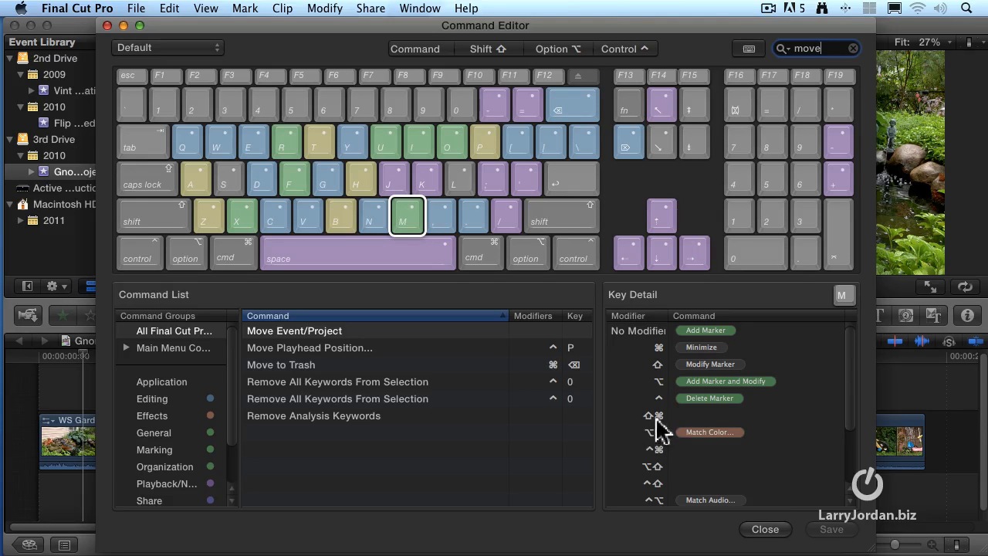
{"action": "mouse_move", "coordinate": [315, 341]}
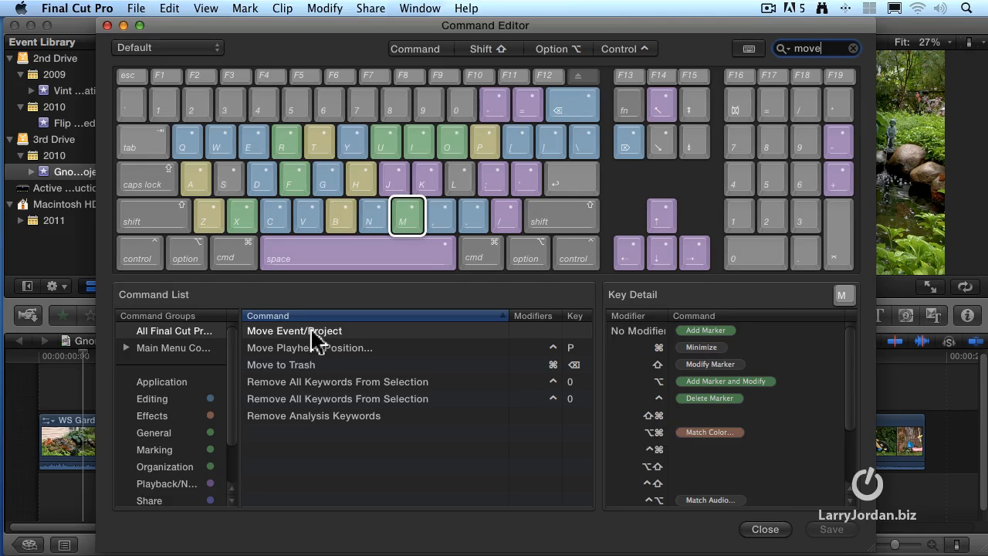
{"action": "left_click", "coordinate": [295, 330]}
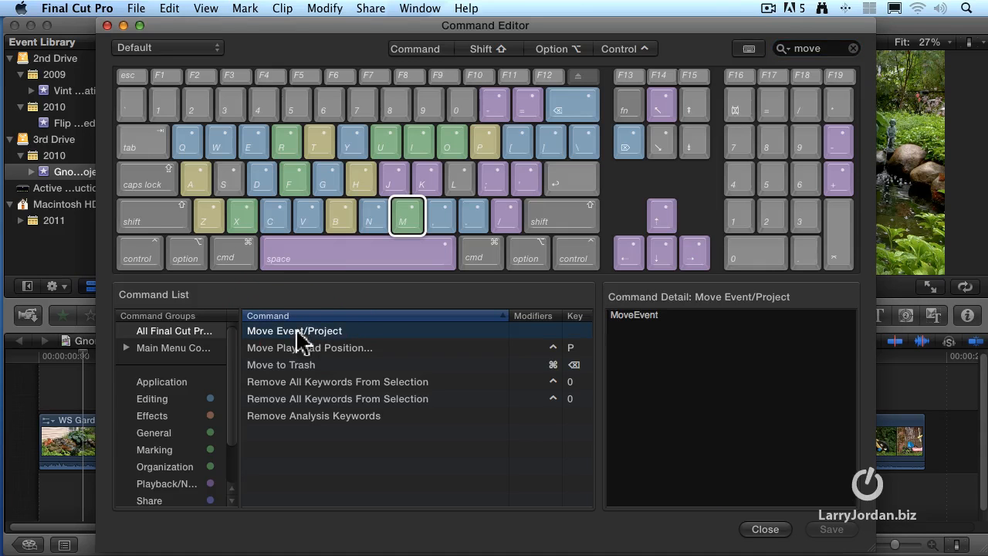
{"action": "left_click", "coordinate": [407, 214]}
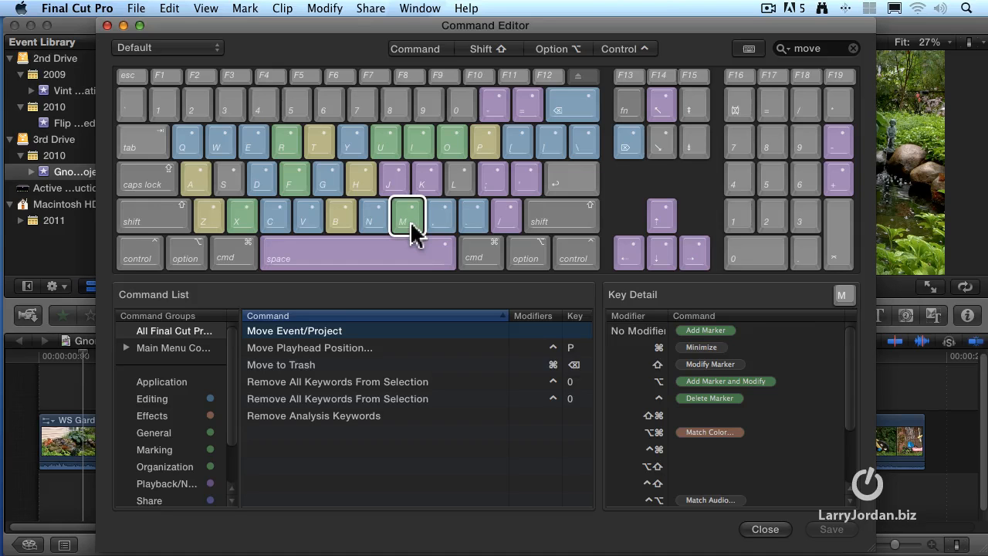
{"action": "mouse_move", "coordinate": [285, 338]}
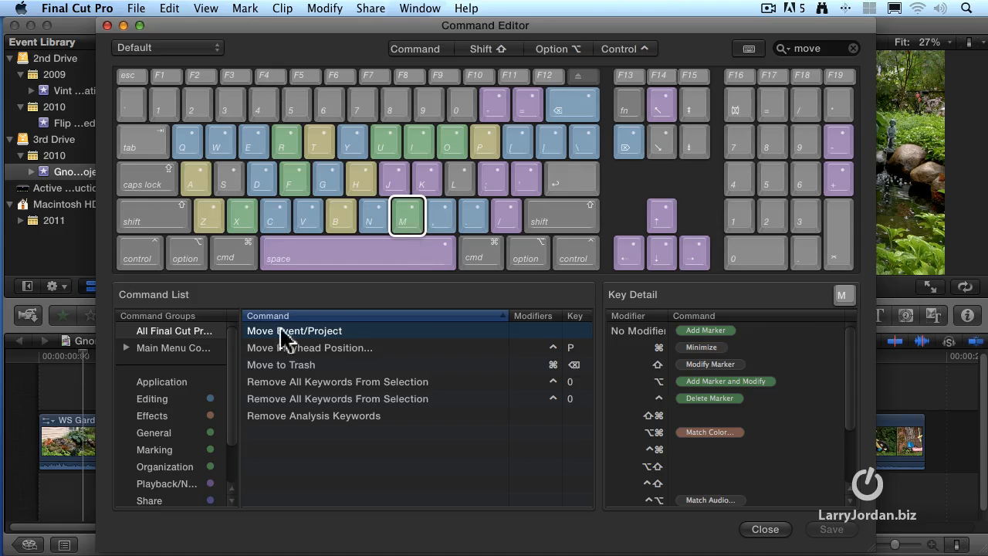
Assign Move Event/Project to Shift-Command-M, saving it as new set 'Larry's Shortcuts'
{"action": "left_click_drag", "start_coordinate": [293, 330], "coordinate": [729, 416]}
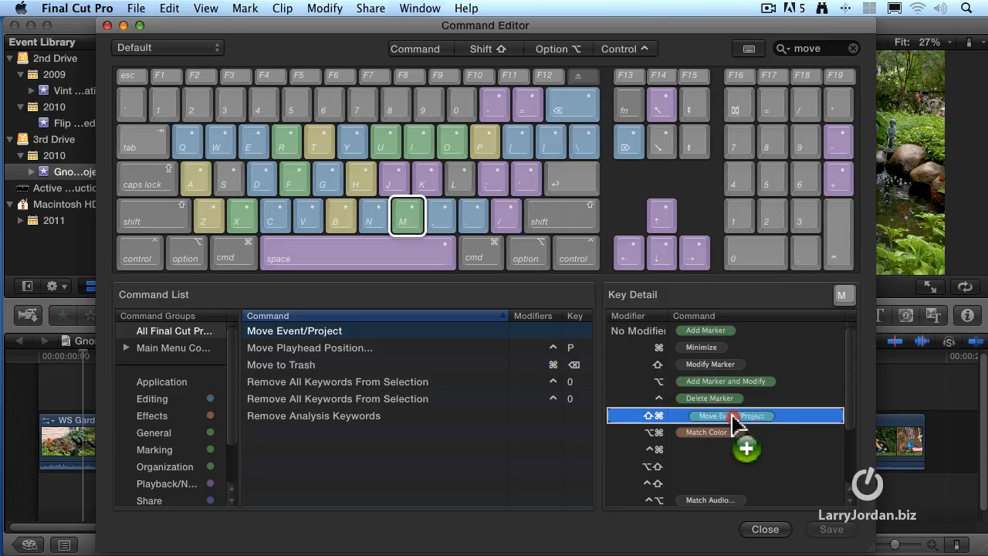
{"action": "left_click", "coordinate": [741, 416]}
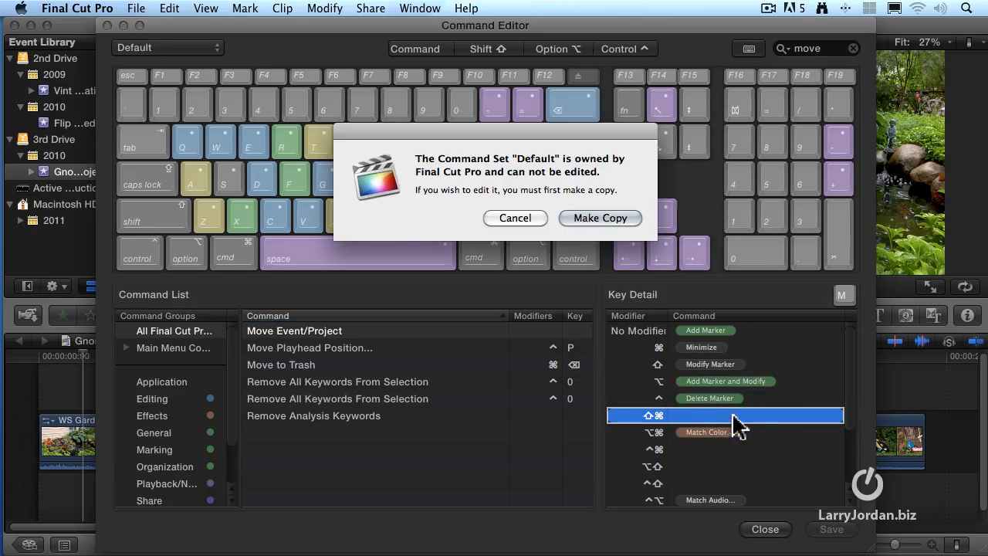
{"action": "mouse_move", "coordinate": [697, 396]}
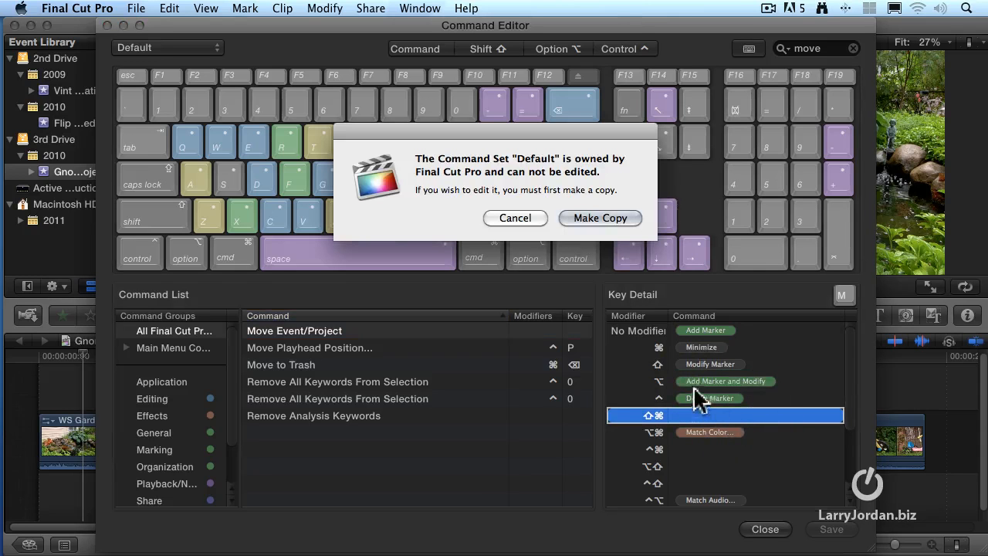
{"action": "mouse_move", "coordinate": [604, 324]}
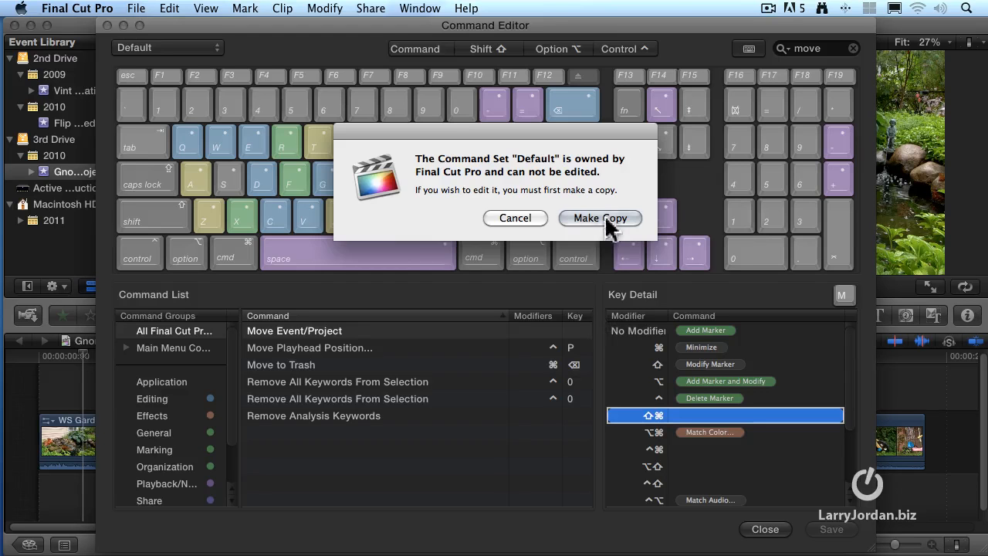
{"action": "left_click", "coordinate": [600, 218]}
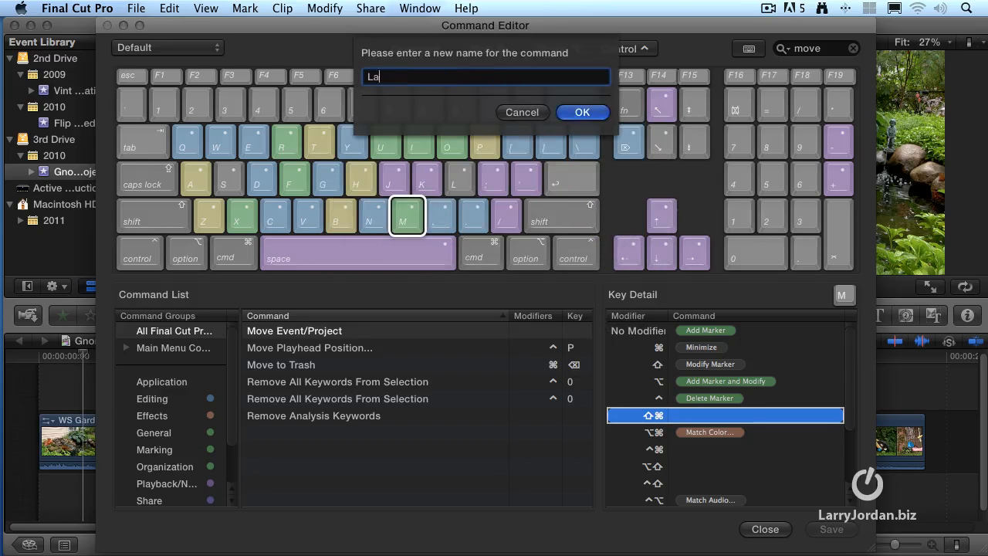
{"action": "type", "text": "rry's Shortcuts"}
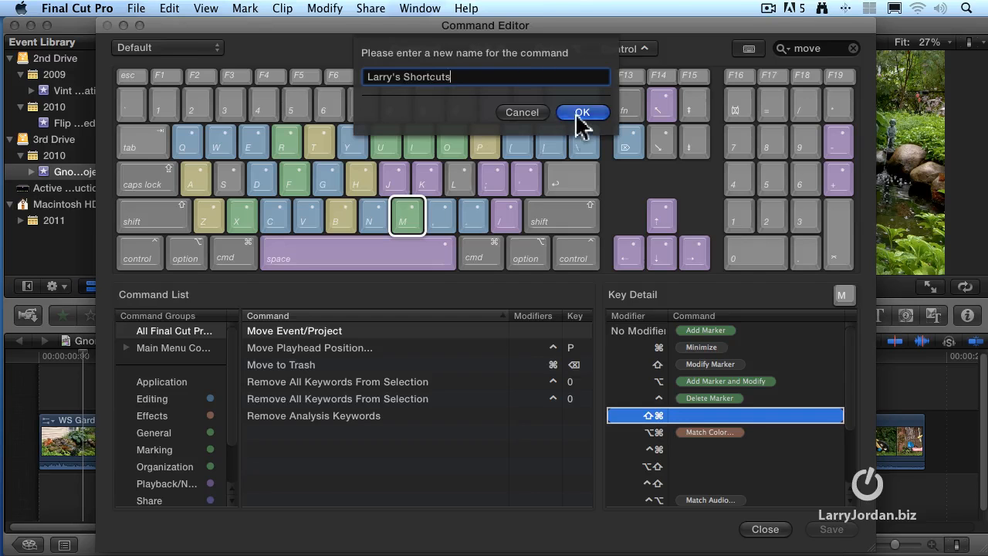
{"action": "left_click", "coordinate": [582, 112]}
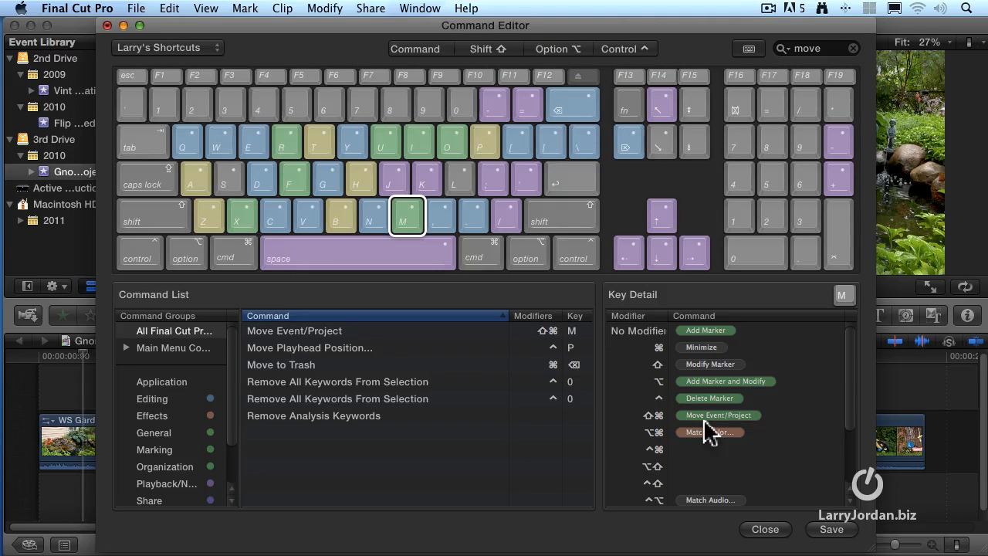
Save the changes and keep Larry's Shortcuts as the active set
{"action": "left_click", "coordinate": [167, 47]}
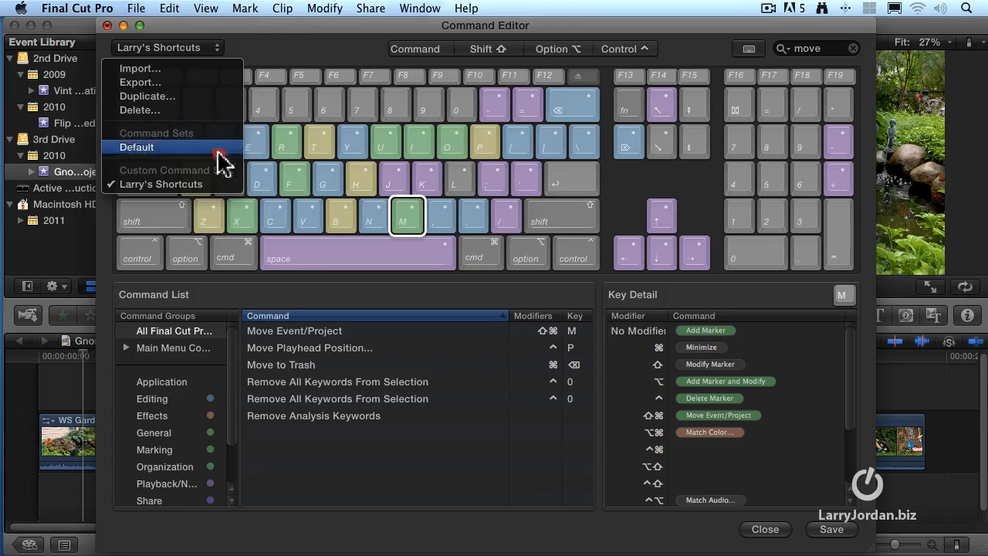
{"action": "mouse_move", "coordinate": [224, 187]}
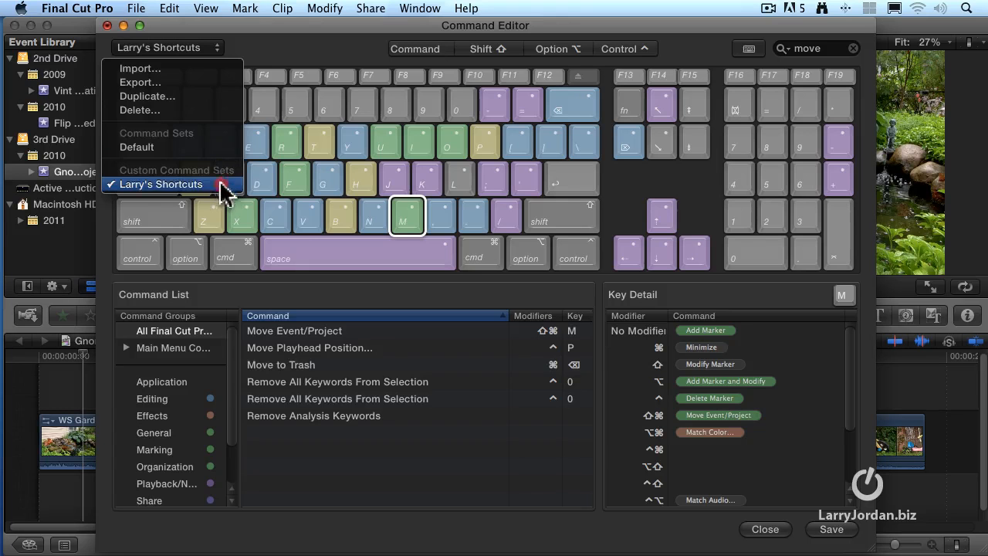
{"action": "left_click", "coordinate": [160, 185]}
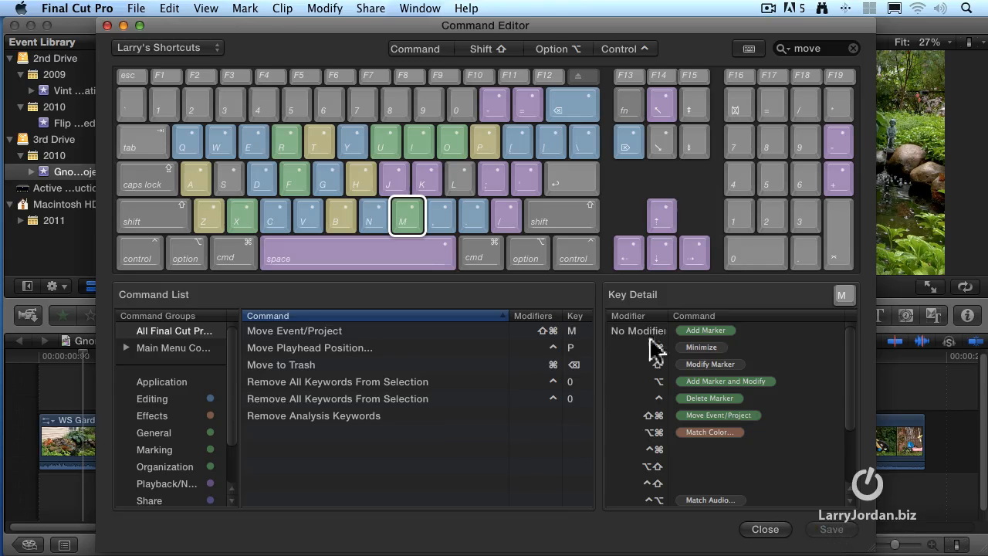
Switch to the Default command set, then back to Larry's Shortcuts
{"action": "left_click", "coordinate": [166, 47]}
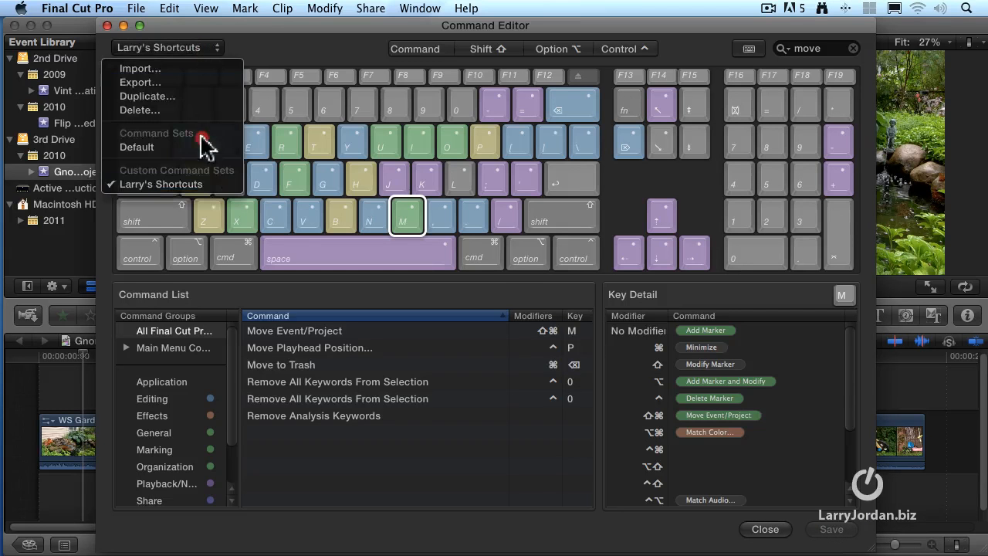
{"action": "left_click", "coordinate": [137, 147]}
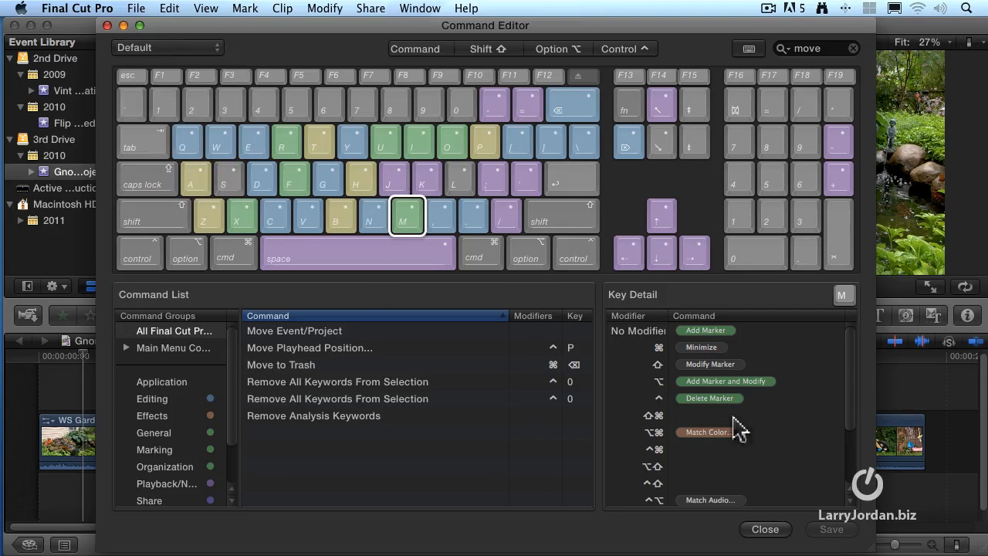
{"action": "left_click", "coordinate": [167, 47]}
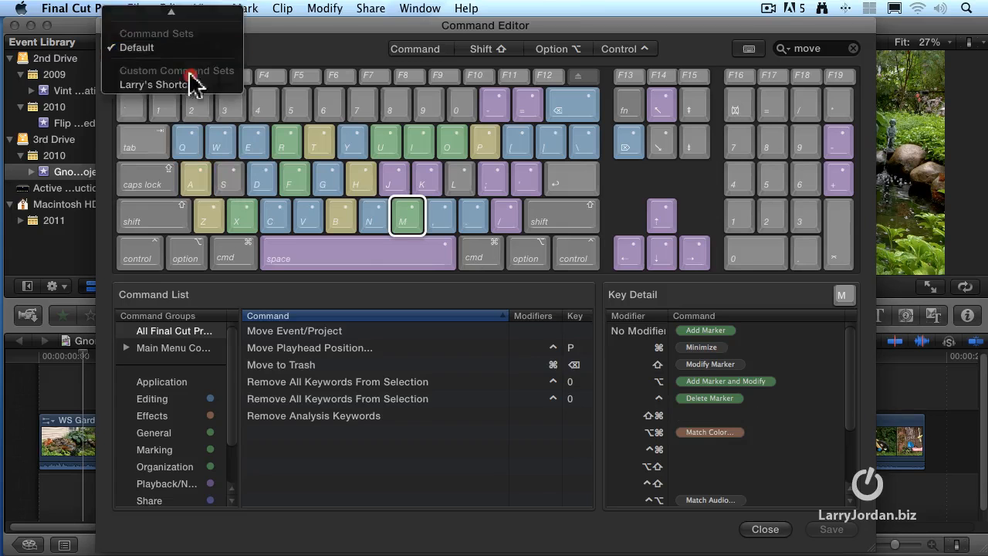
{"action": "left_click", "coordinate": [153, 85]}
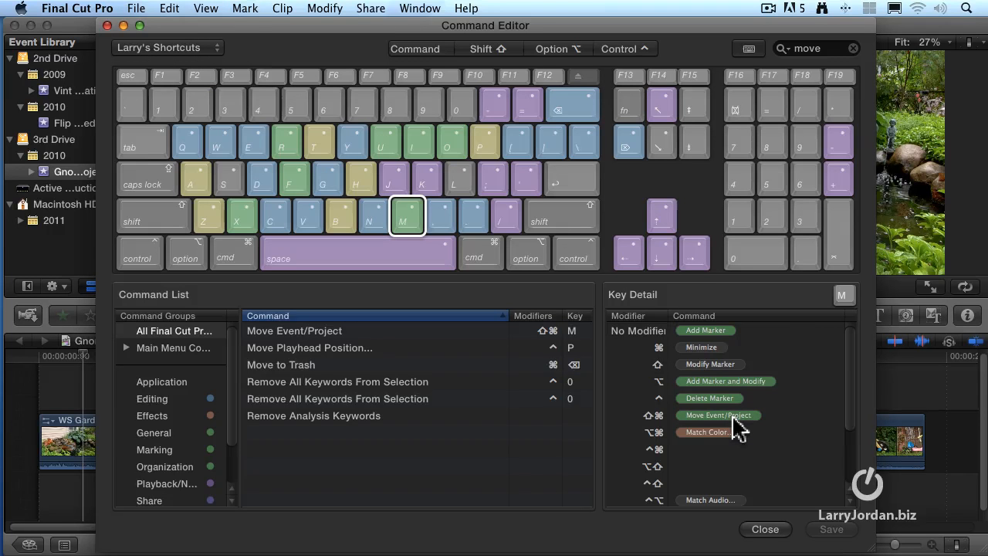
{"action": "mouse_move", "coordinate": [732, 424]}
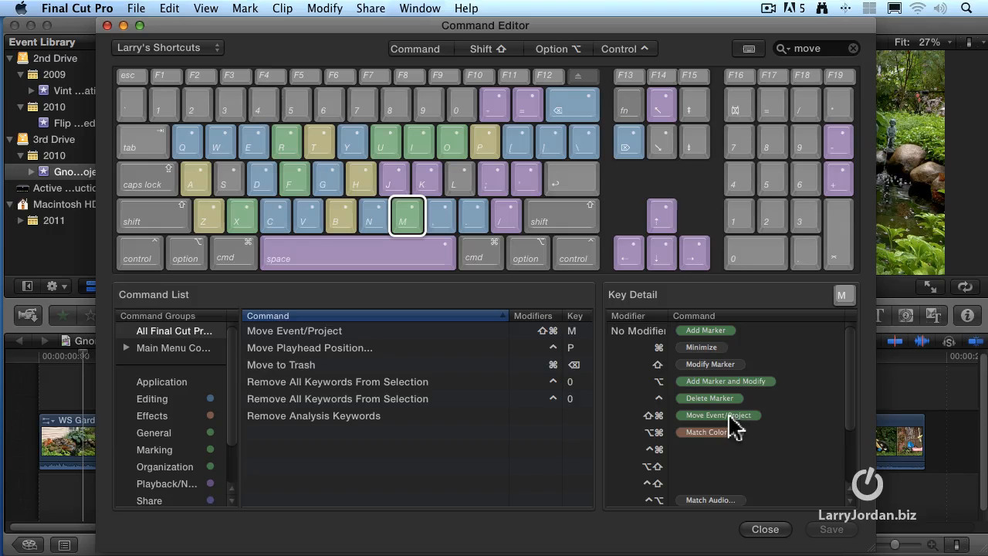
{"action": "mouse_move", "coordinate": [647, 416]}
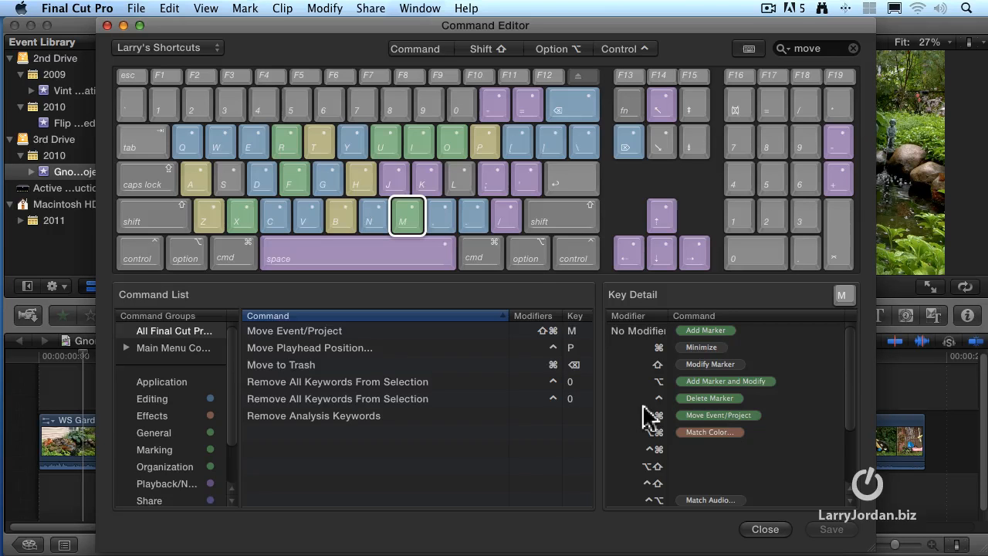
{"action": "mouse_move", "coordinate": [287, 115]}
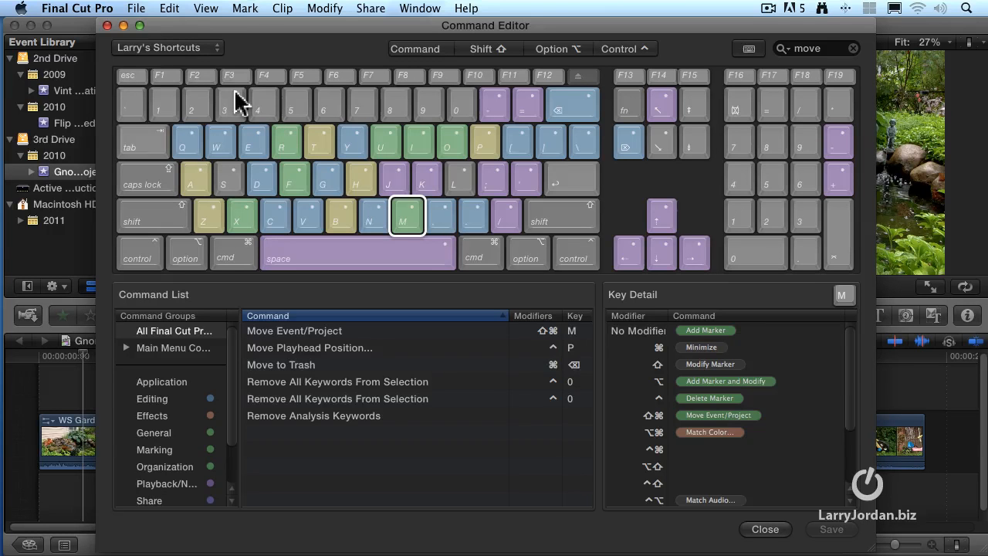
Export the command set as 'Larry's Shortcuts' to the Desktop
{"action": "left_click", "coordinate": [166, 47]}
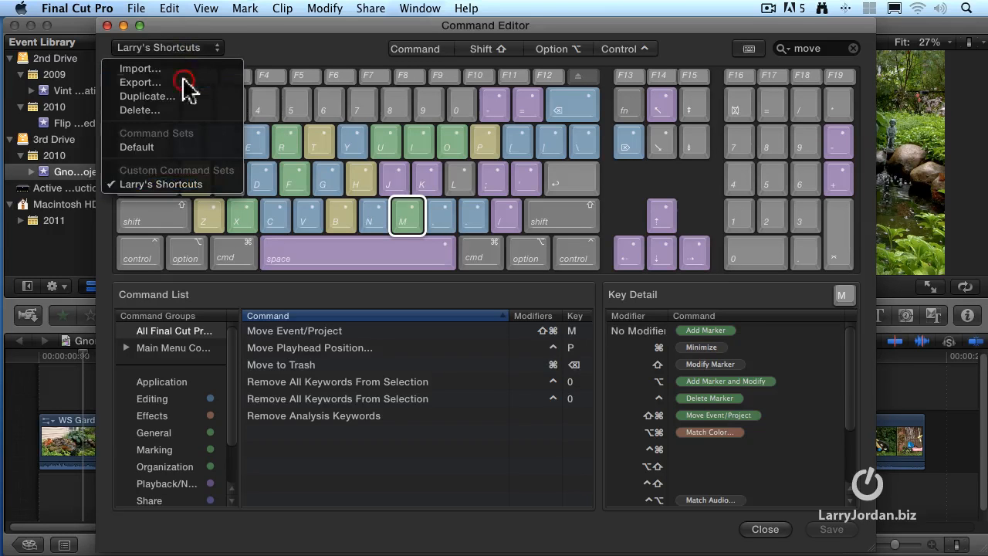
{"action": "left_click", "coordinate": [140, 82]}
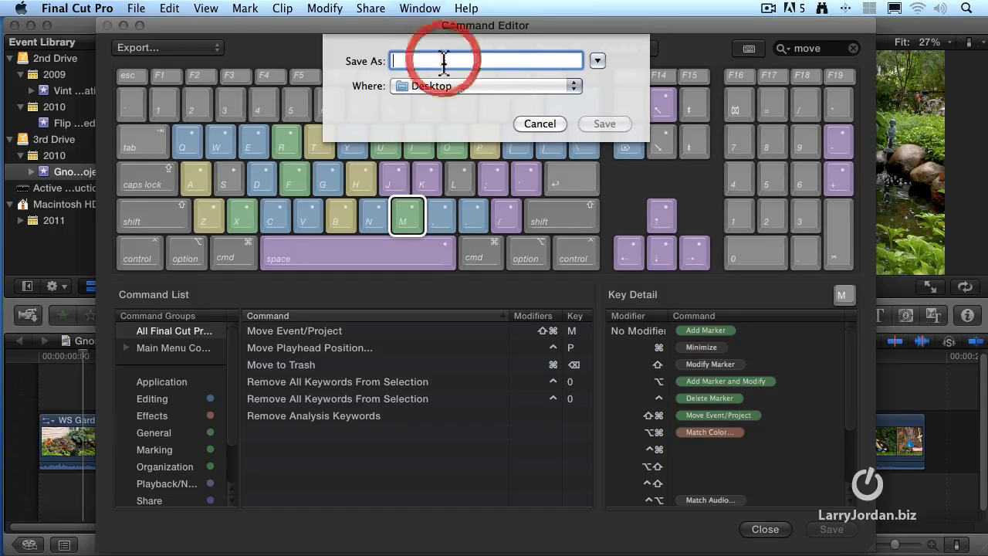
{"action": "type", "text": "Larry's Shortcuts"}
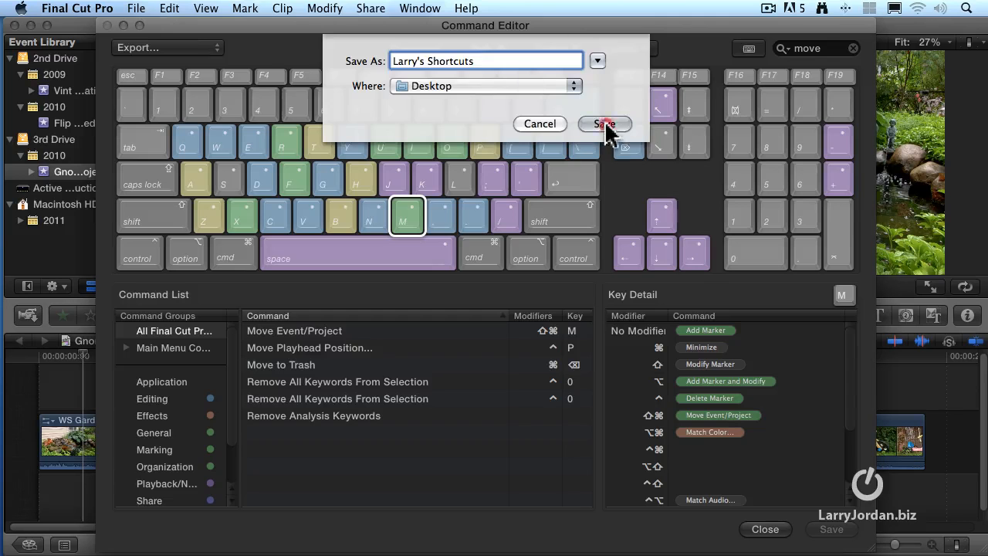
{"action": "left_click", "coordinate": [604, 124]}
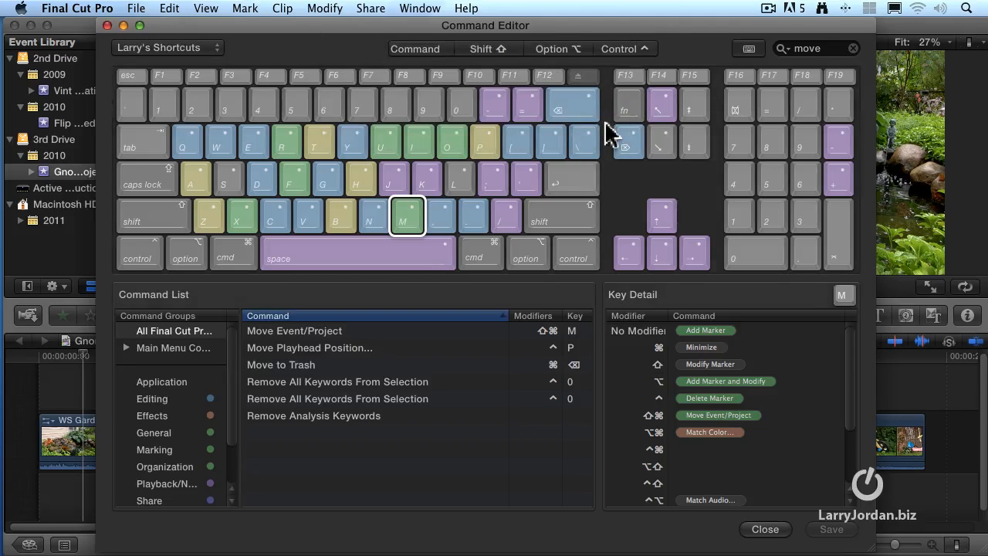
Import Larry's Traveling Shortcuts.commandset from the Desktop and dismiss the success message
{"action": "left_click", "coordinate": [166, 48]}
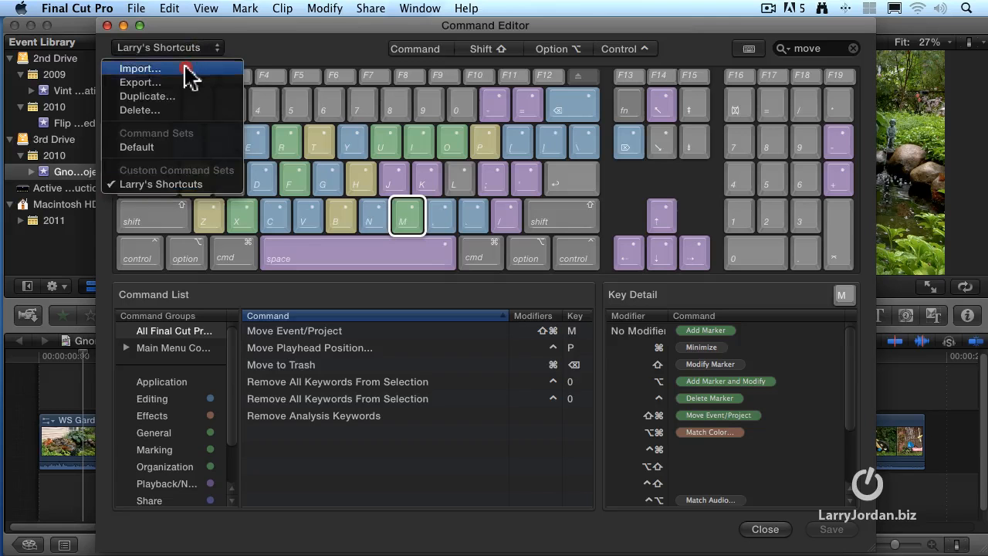
{"action": "left_click", "coordinate": [140, 68]}
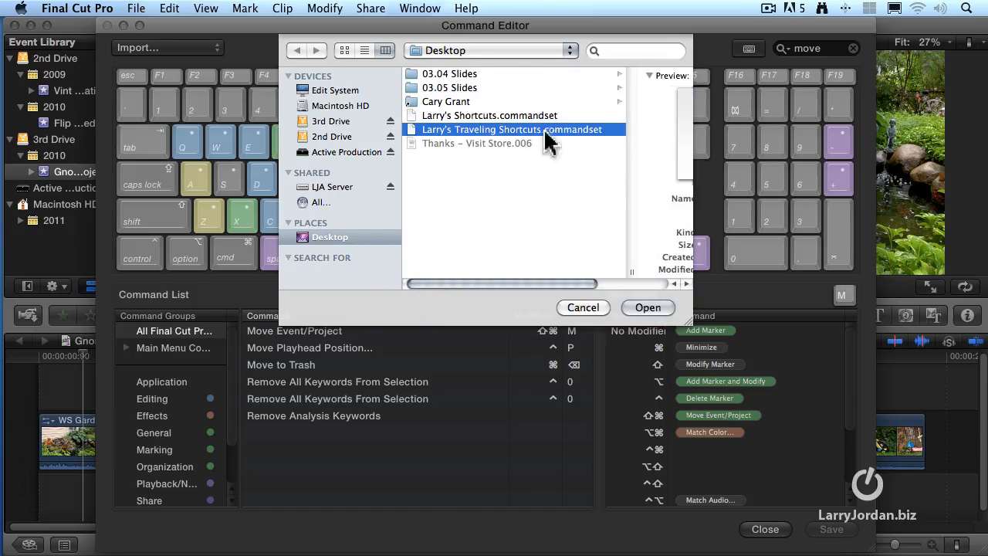
{"action": "mouse_move", "coordinate": [640, 328]}
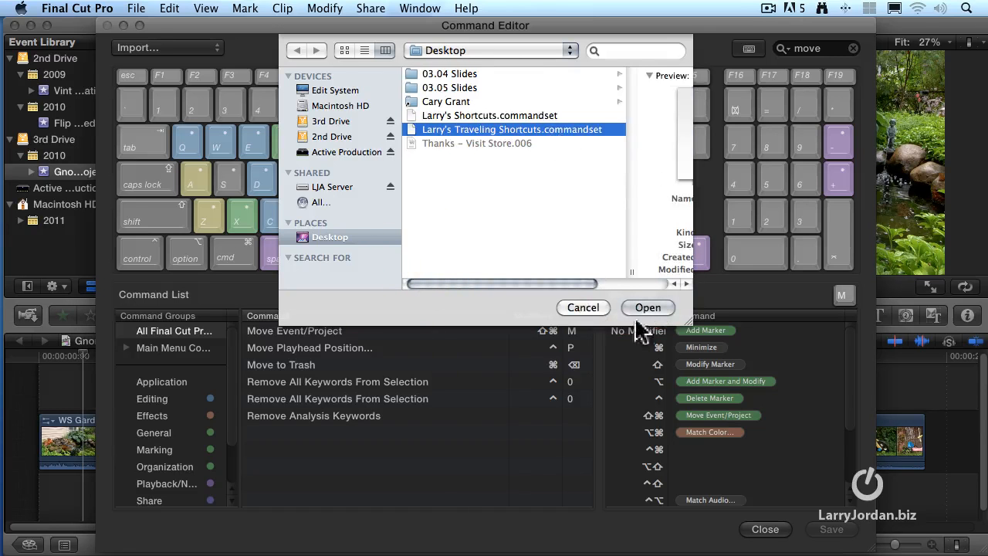
{"action": "left_click", "coordinate": [648, 307]}
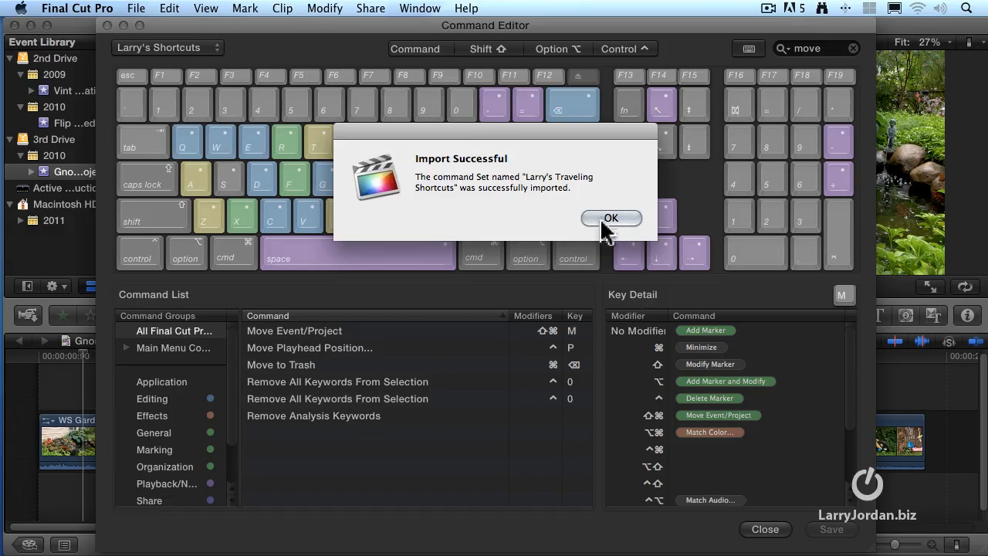
{"action": "left_click", "coordinate": [611, 217]}
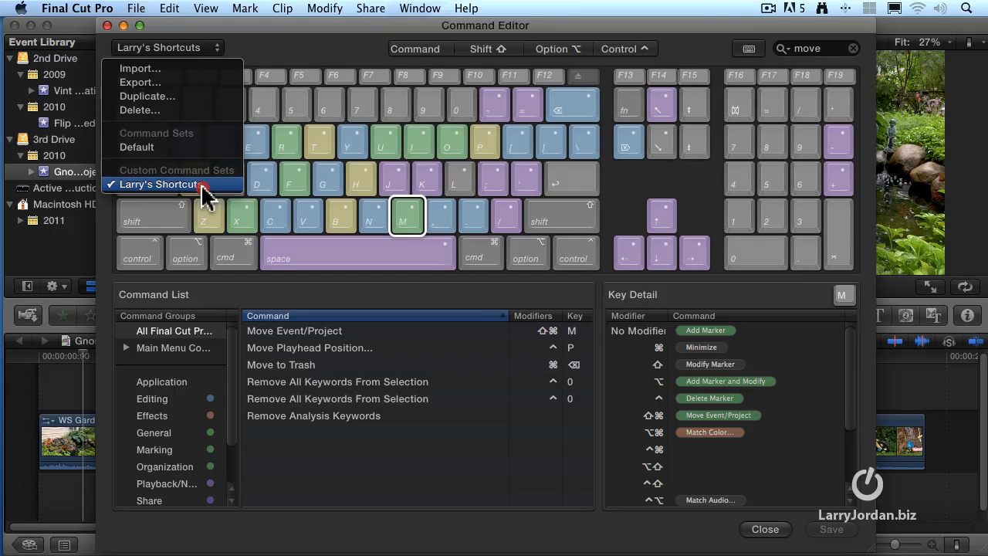
{"action": "mouse_move", "coordinate": [209, 155]}
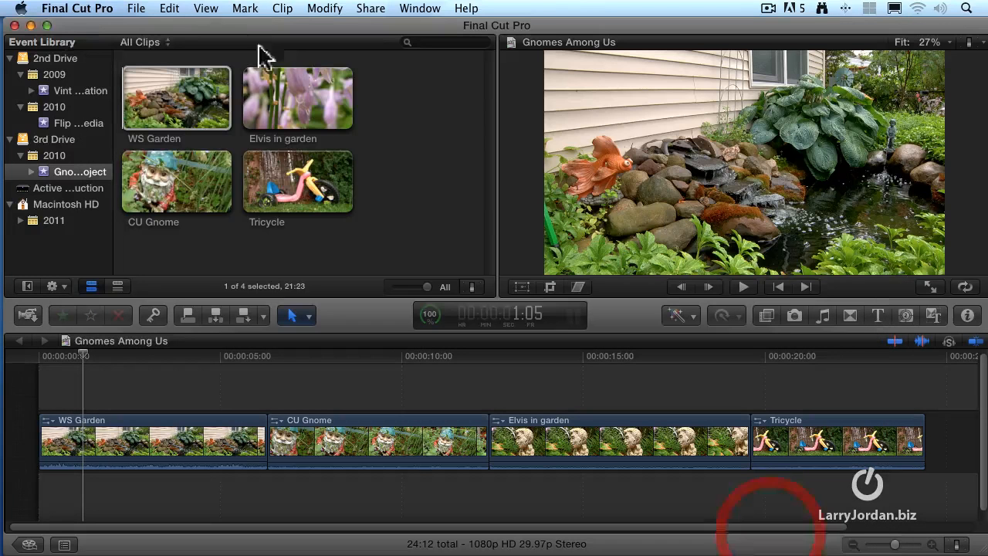
Show the Commands submenu listing Larry's Shortcuts and Larry's Traveling Shortcuts
{"action": "left_click", "coordinate": [76, 12]}
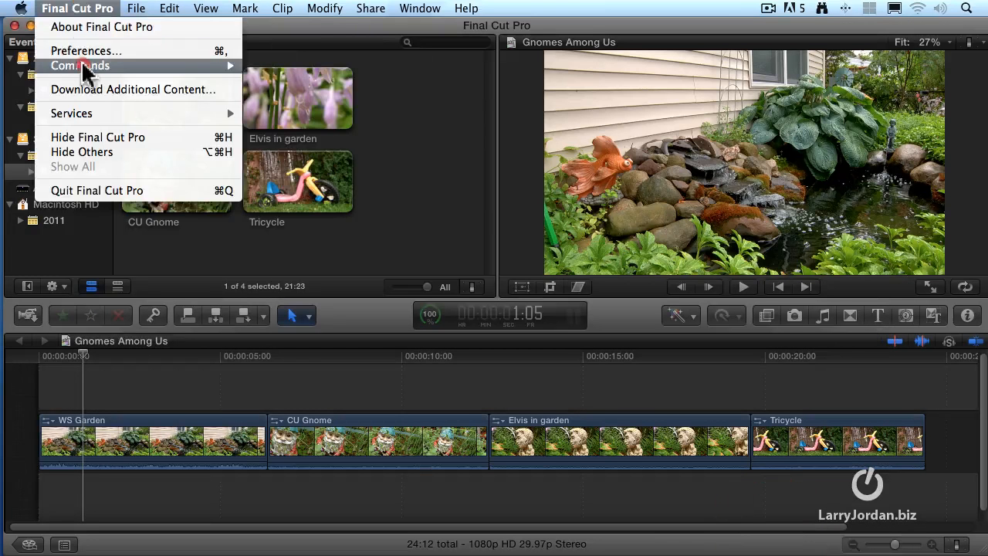
{"action": "mouse_move", "coordinate": [81, 65]}
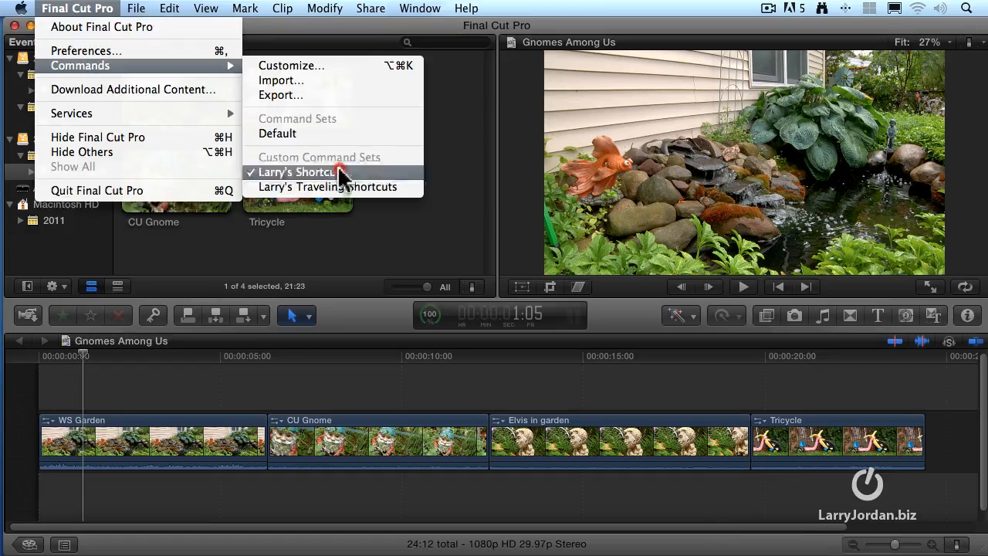
{"action": "mouse_move", "coordinate": [343, 133]}
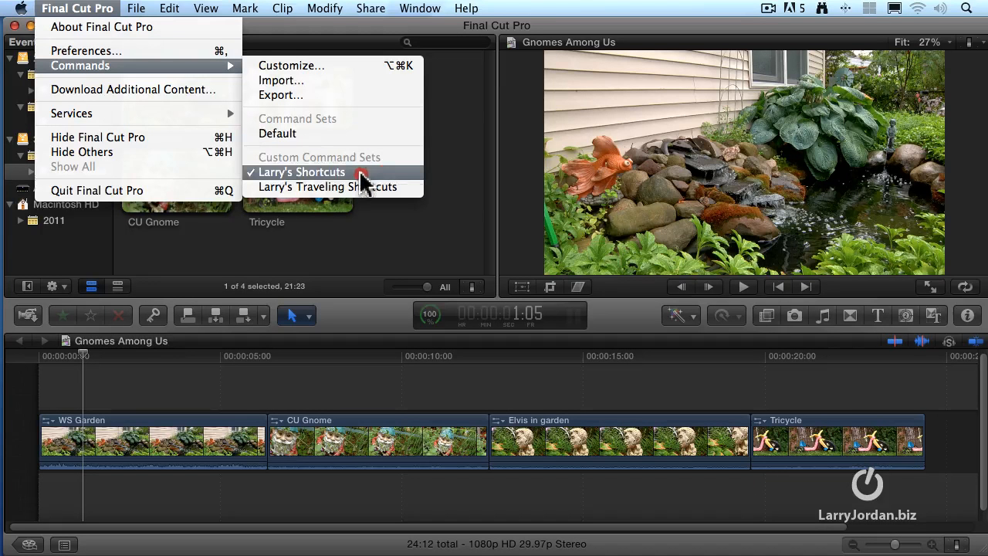
{"action": "mouse_move", "coordinate": [389, 191]}
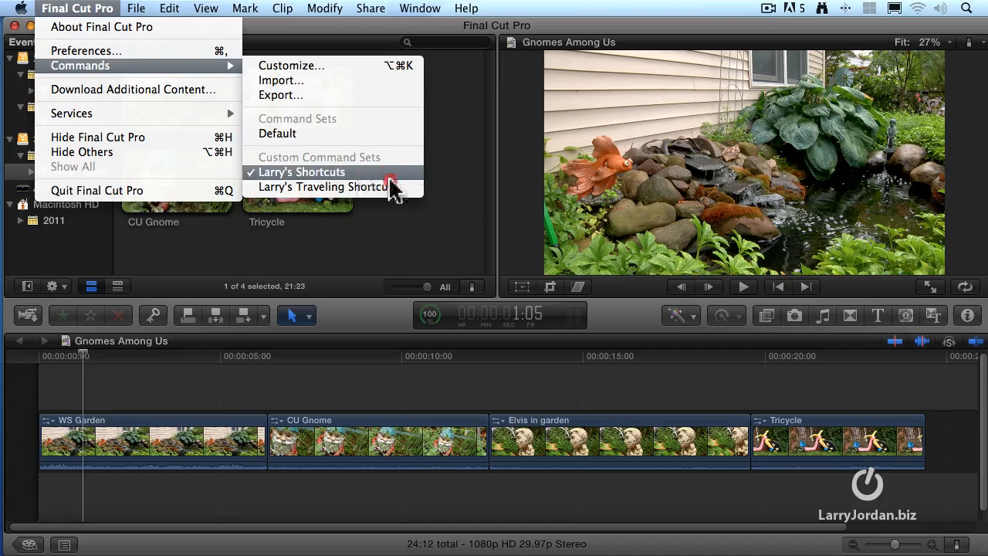
{"action": "mouse_move", "coordinate": [417, 199]}
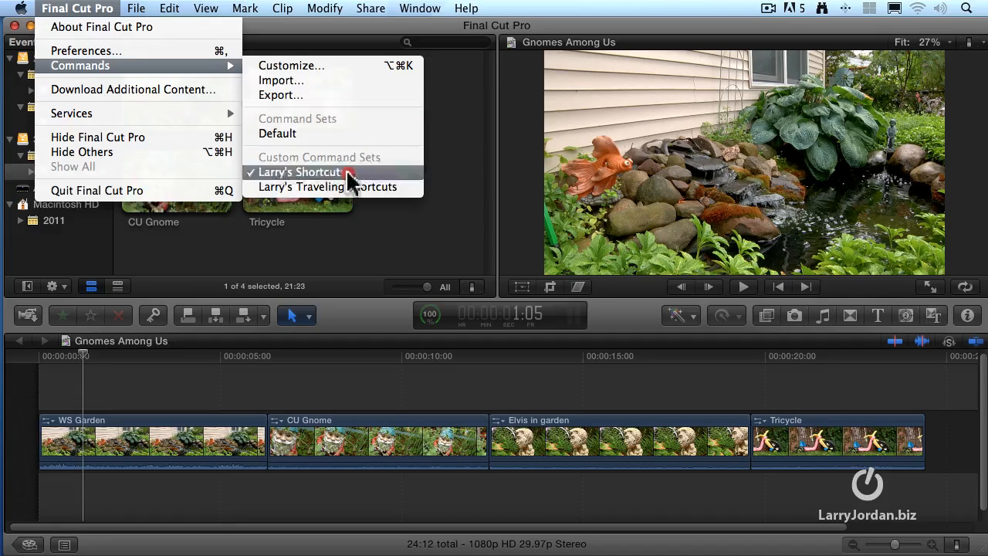
{"action": "mouse_move", "coordinate": [354, 189]}
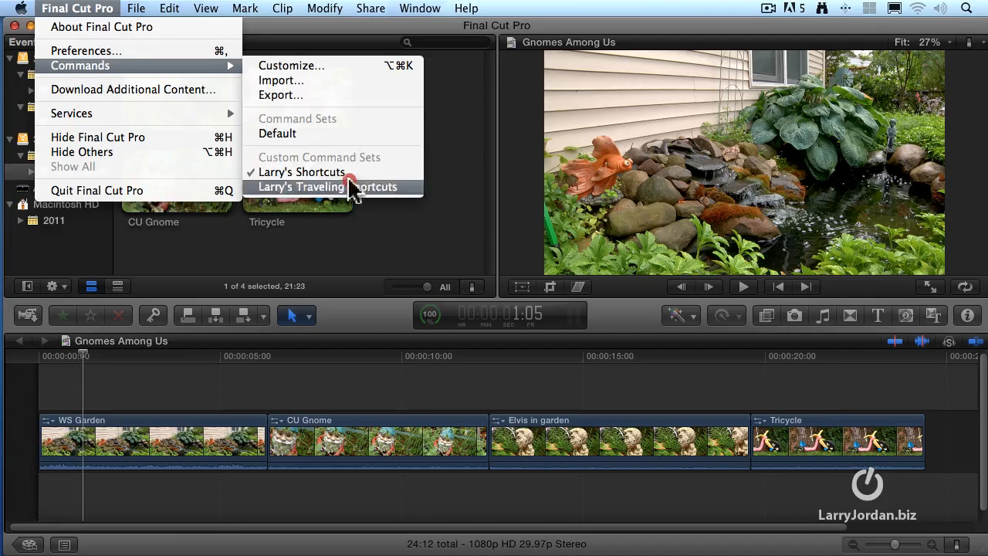